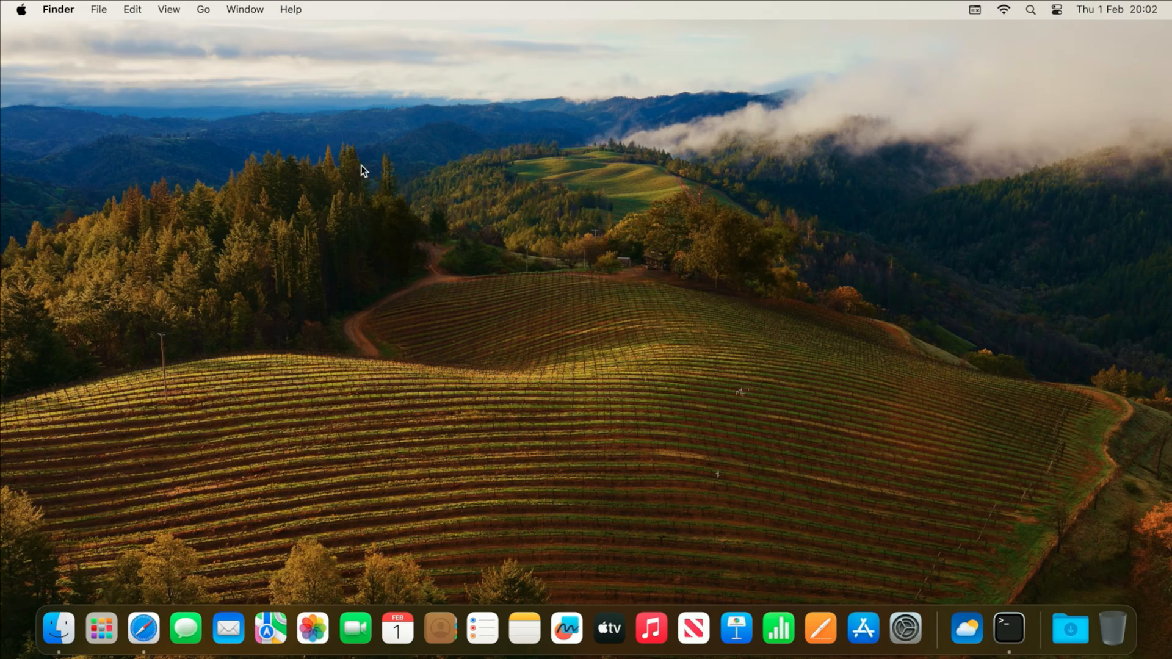
pyautogui.moveTo(154, 106)
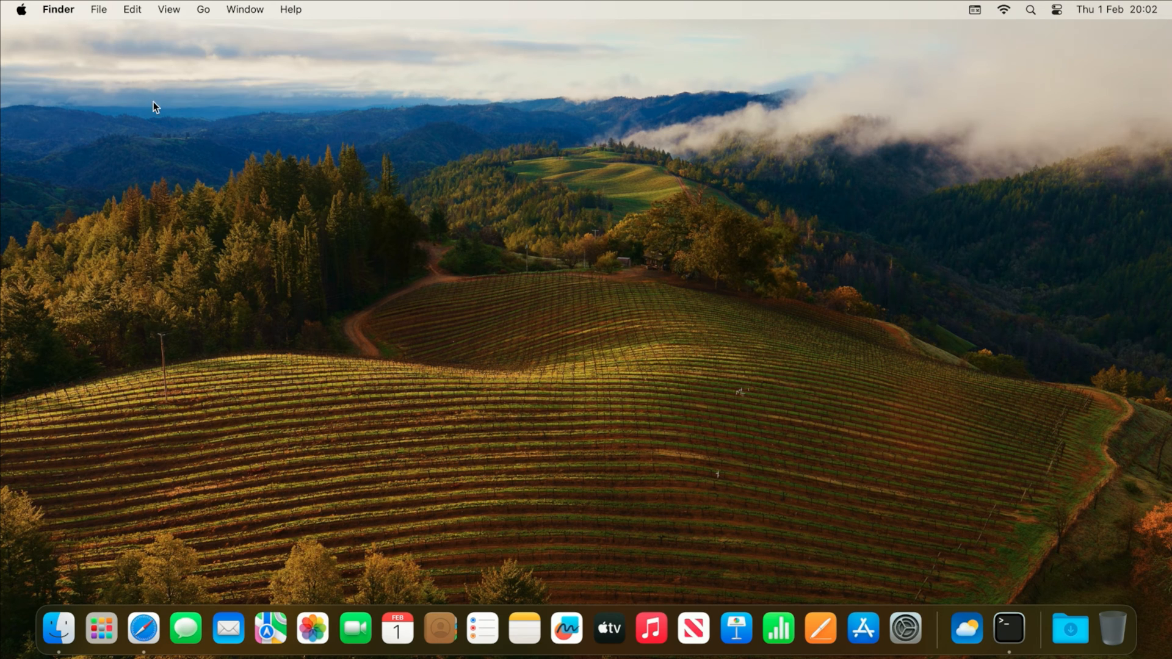
pyautogui.moveTo(26, 19)
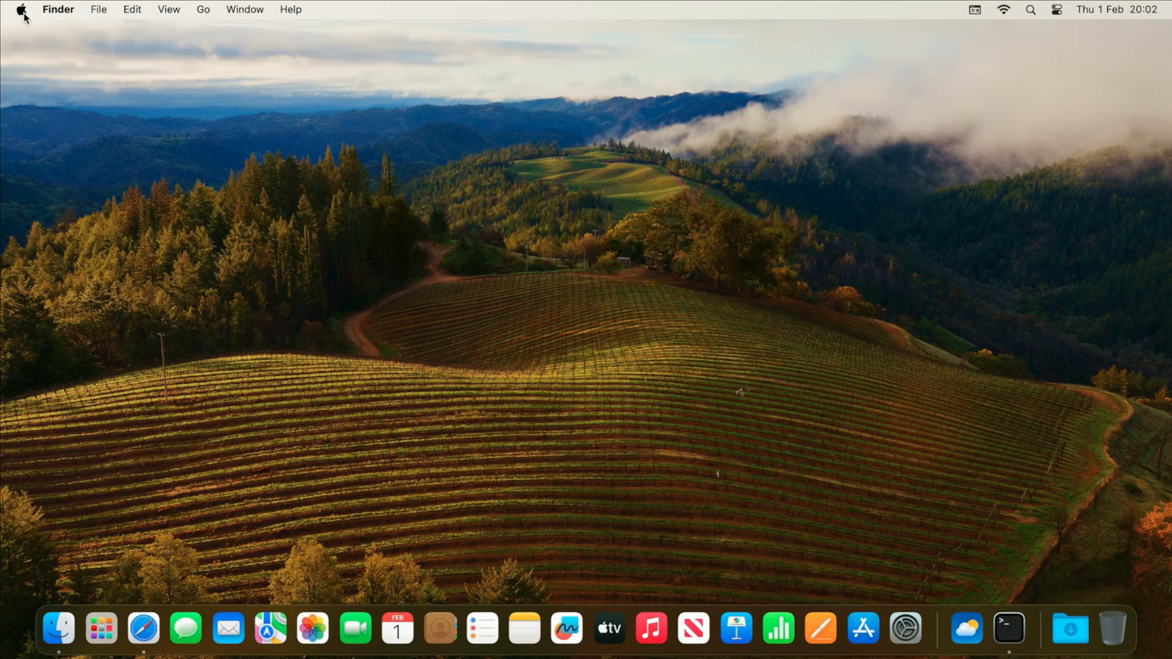
pyautogui.moveTo(351, 25)
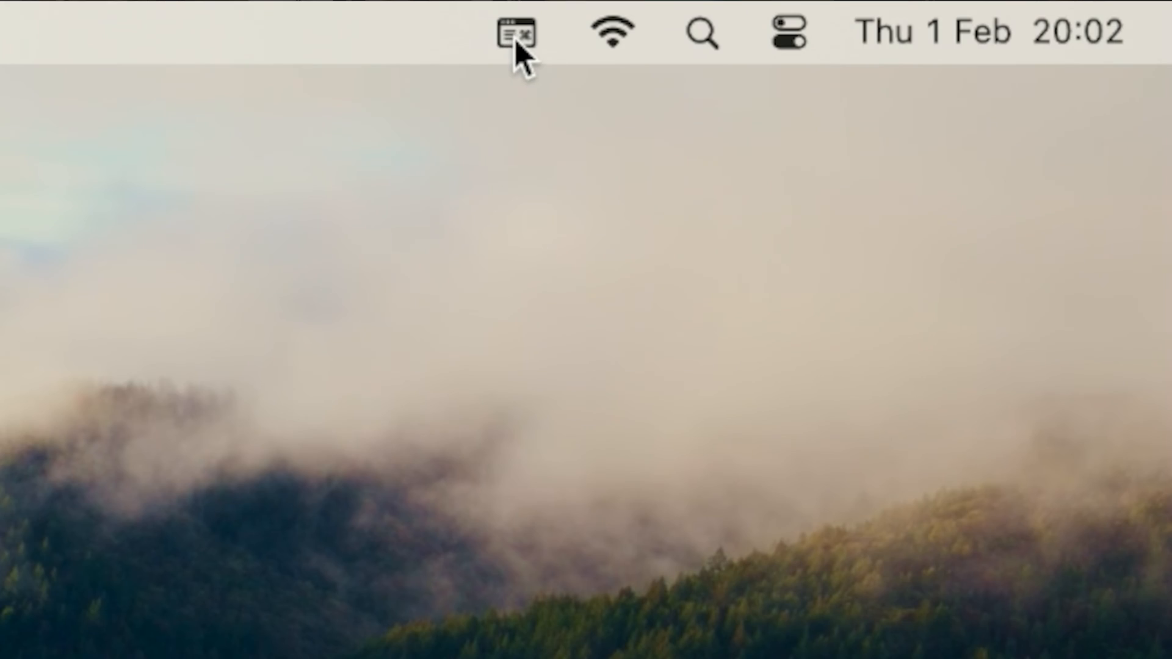
# Check the menu-bar input options, then bring up the Apple menu.
pyautogui.click(513, 33)
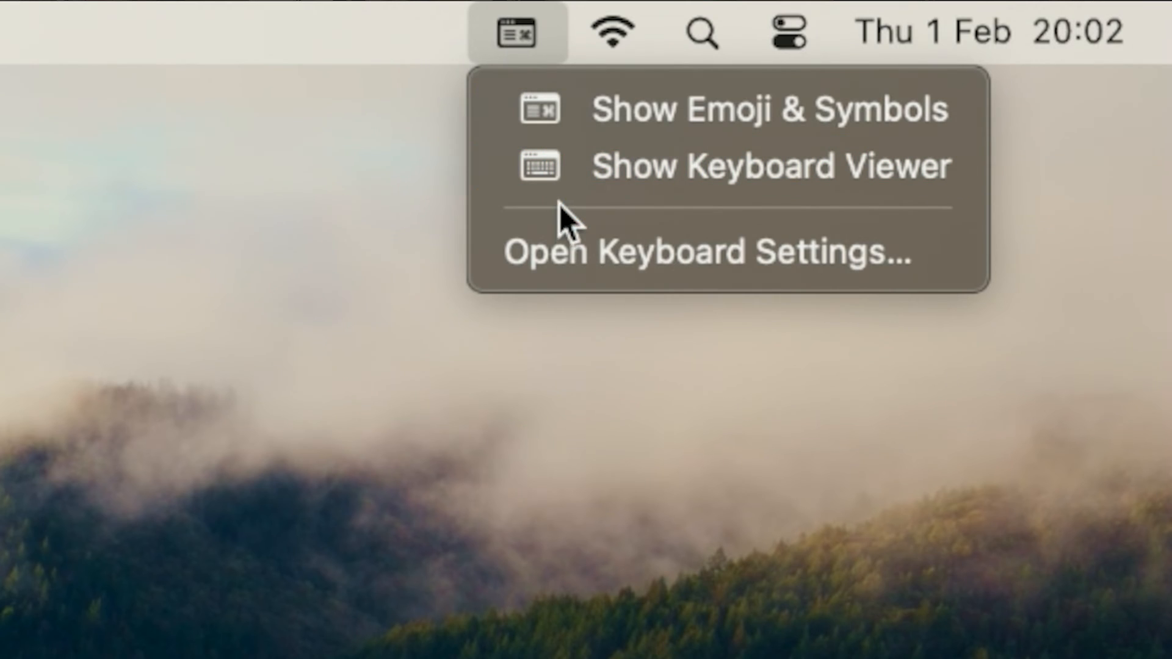
pyautogui.moveTo(575, 252)
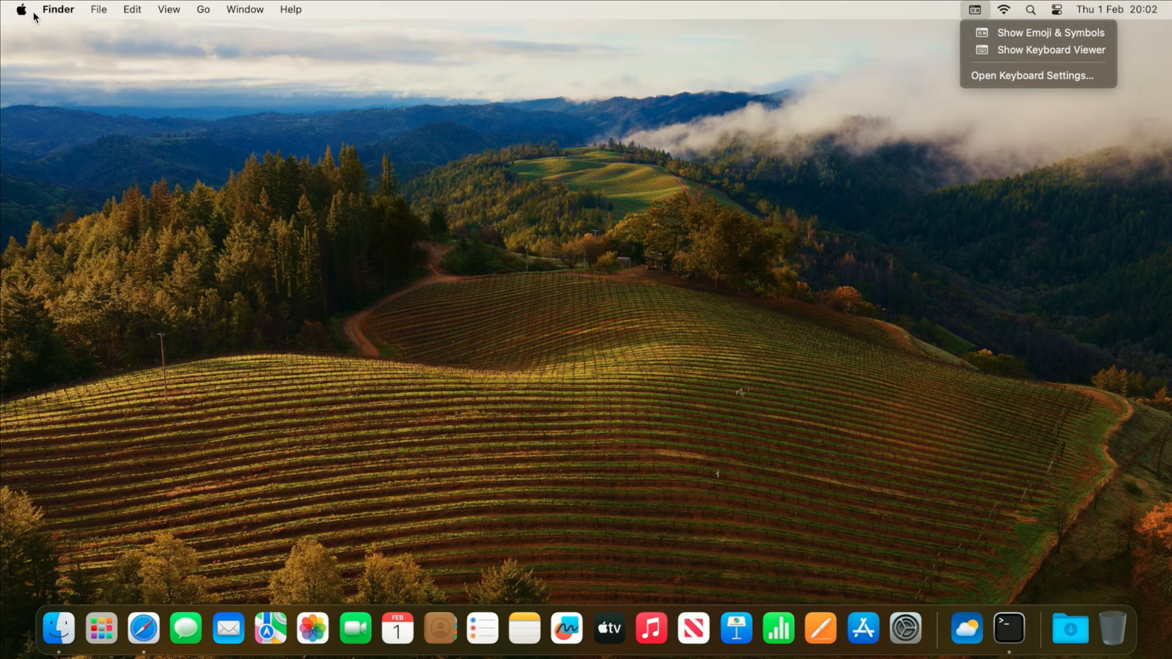
pyautogui.click(20, 10)
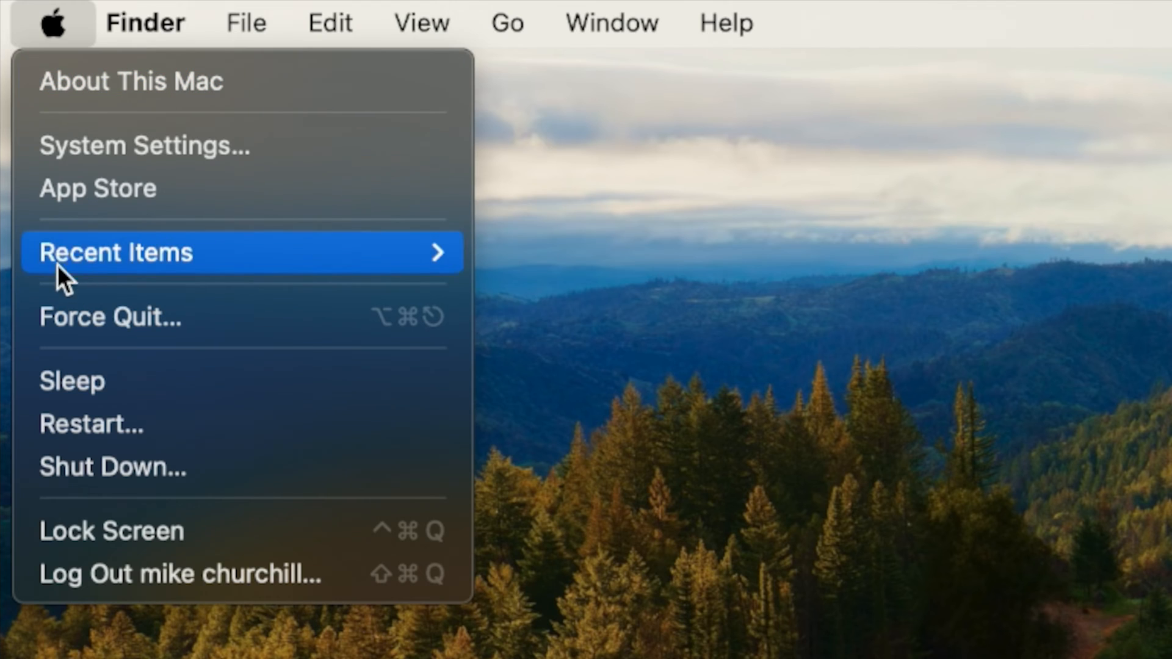
# Go to System Settings and its Keyboard page, where British is the input source.
pyautogui.click(89, 164)
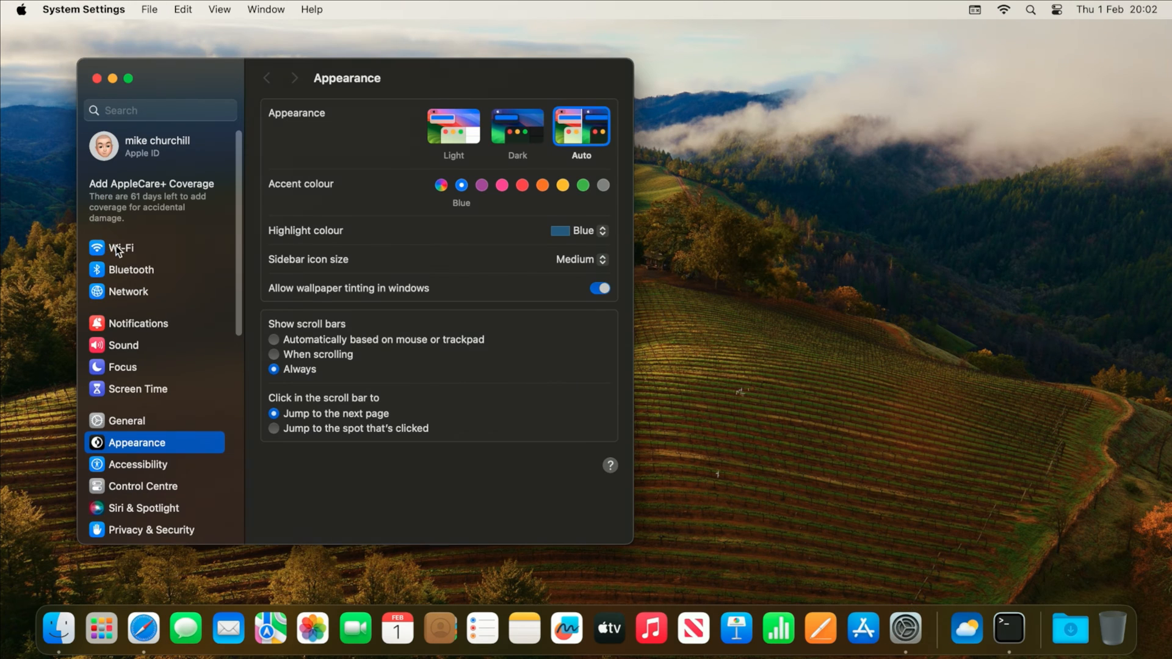
pyautogui.scroll(-3)
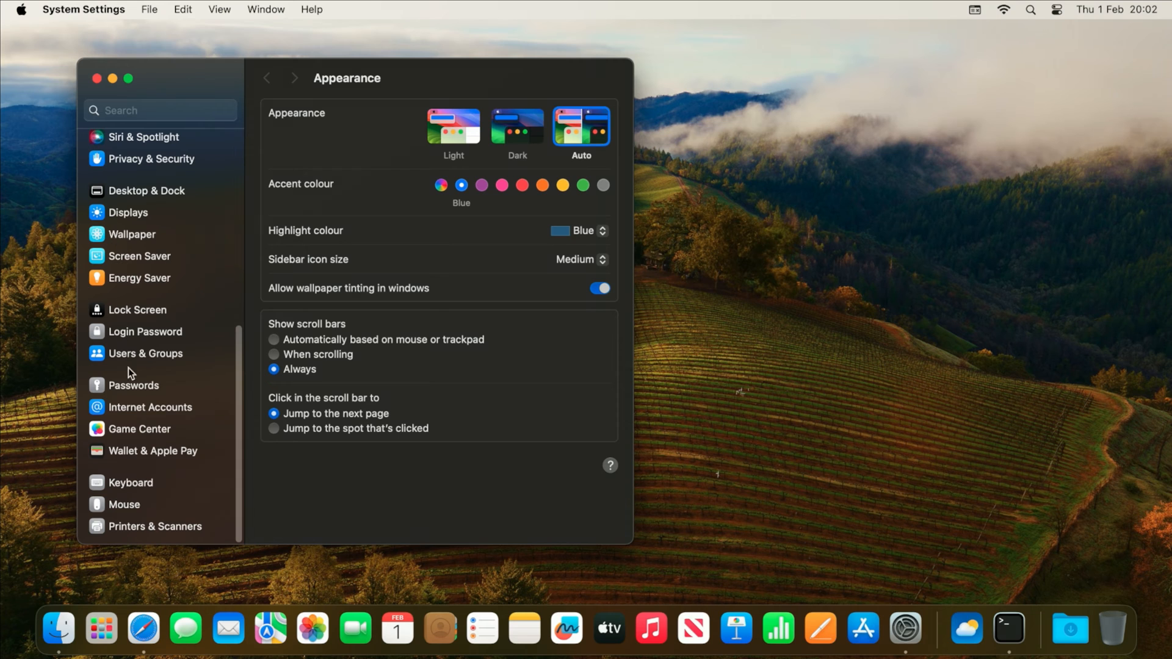
pyautogui.click(131, 482)
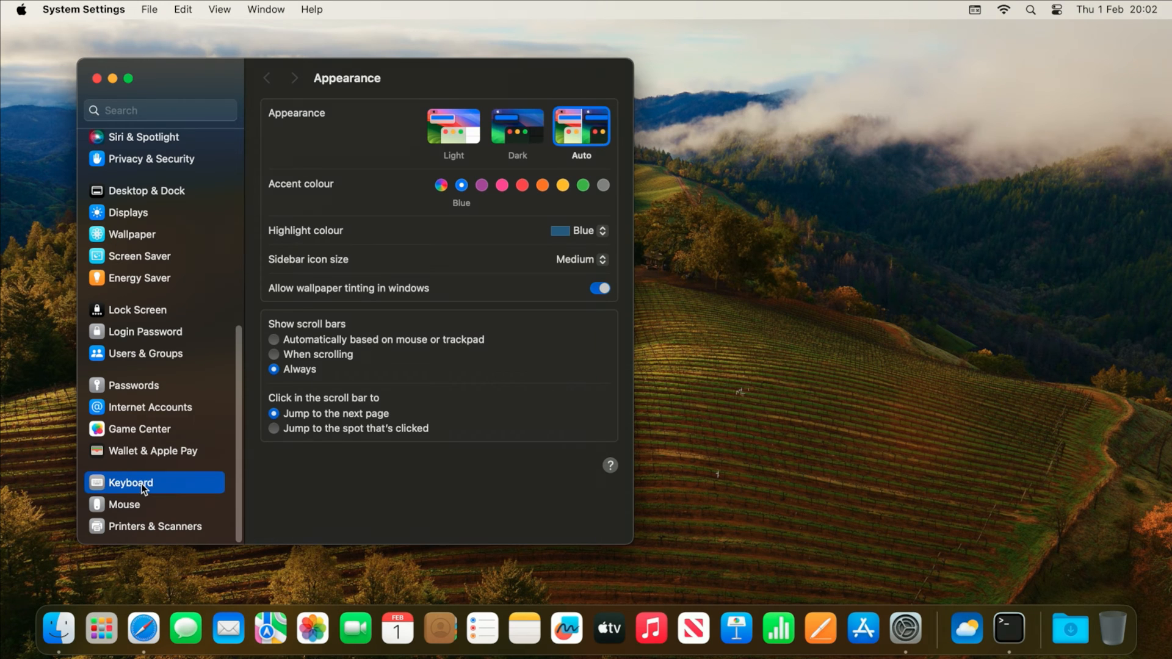
pyautogui.click(130, 482)
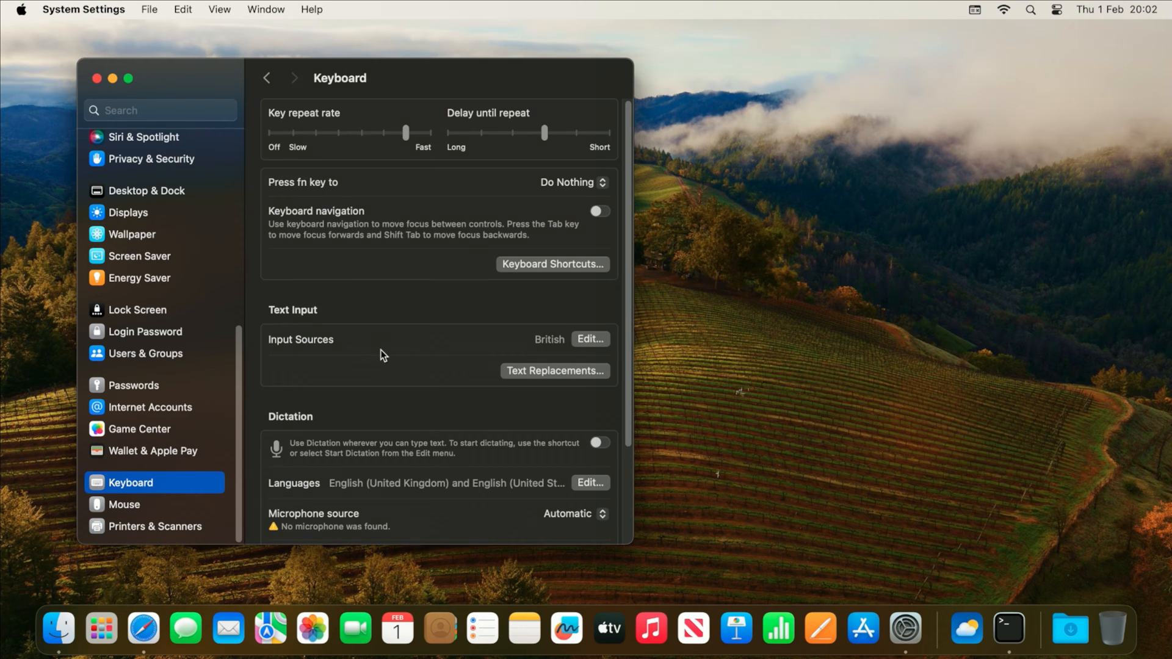
pyautogui.moveTo(432, 329)
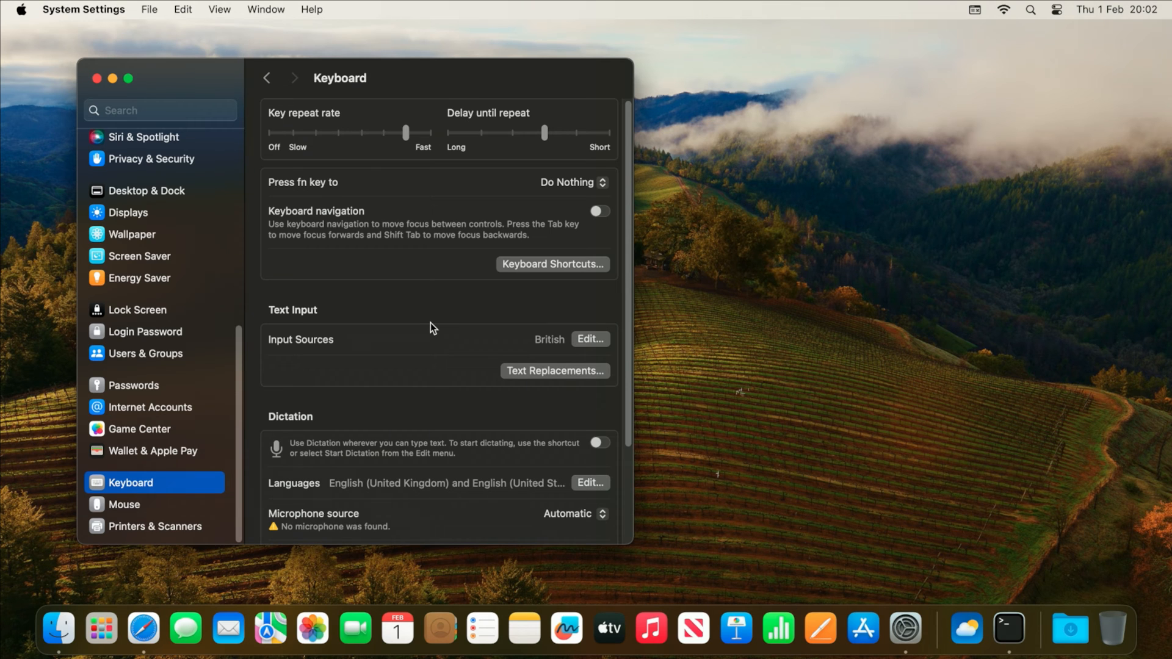
pyautogui.moveTo(306, 316)
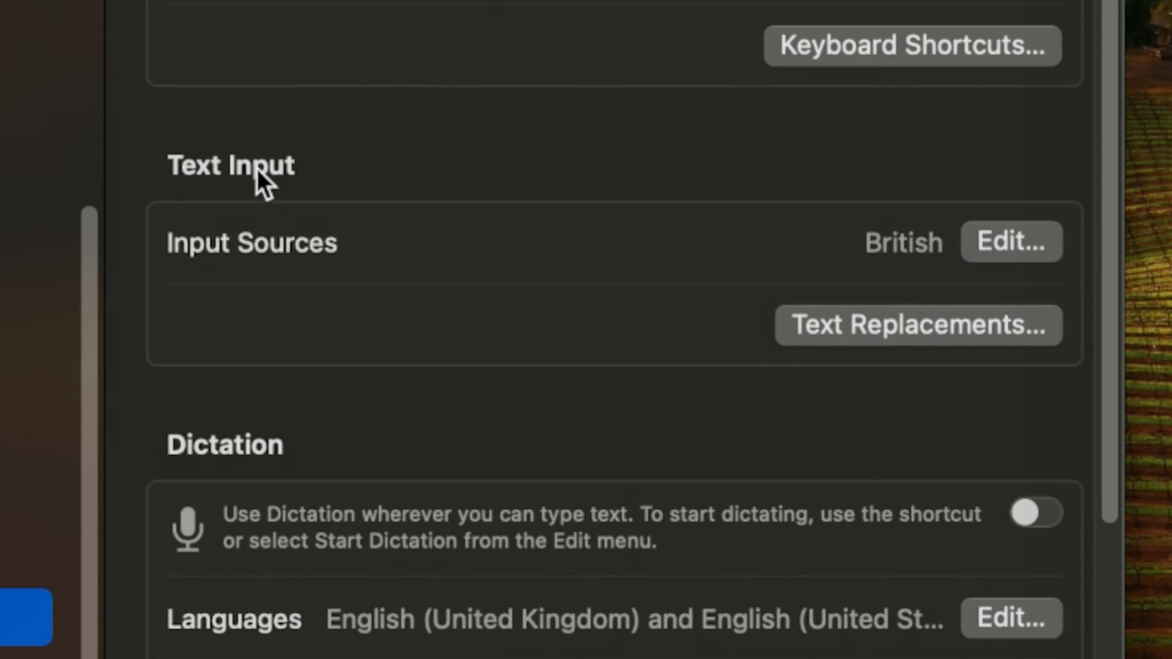
pyautogui.moveTo(334, 252)
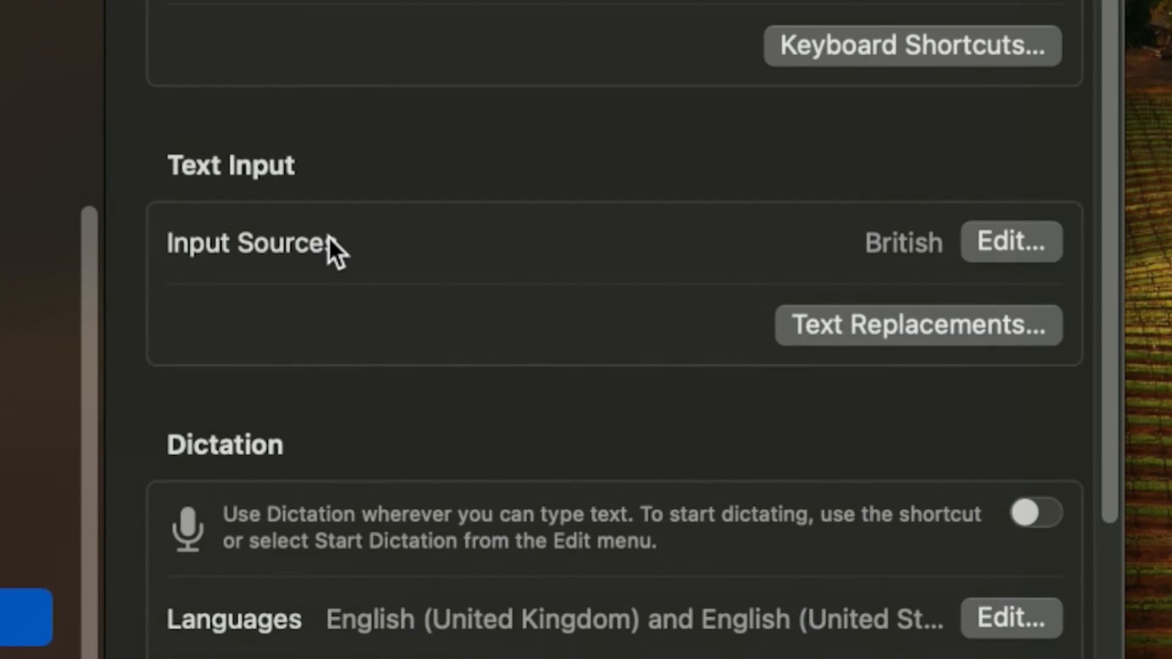
pyautogui.moveTo(885, 277)
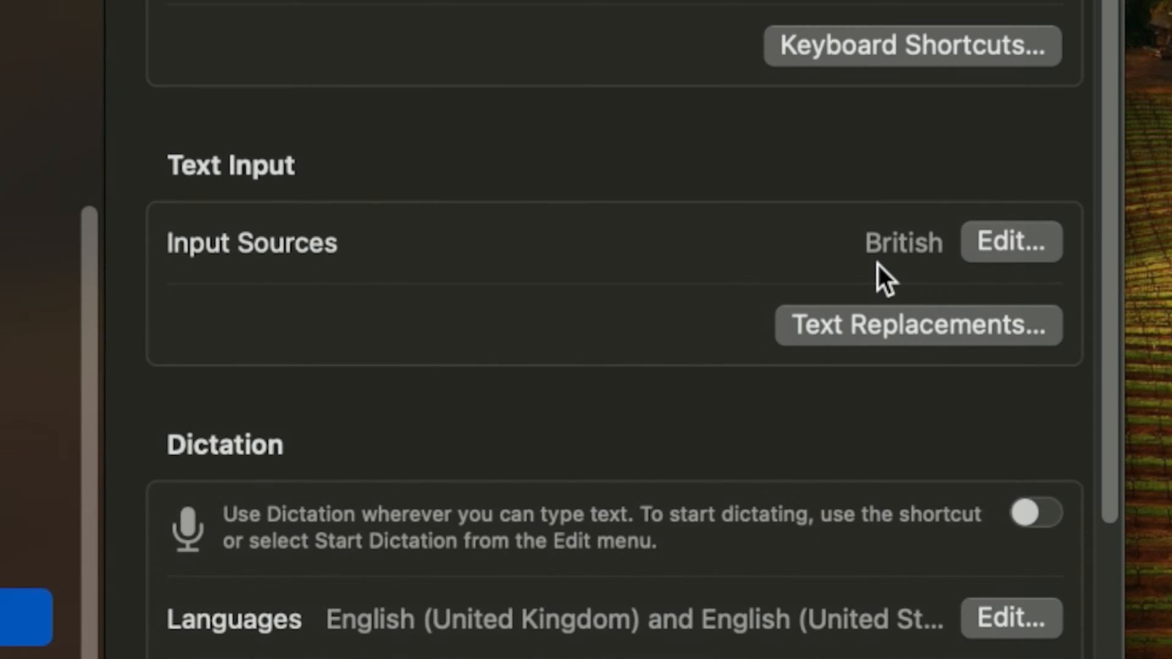
pyautogui.moveTo(909, 344)
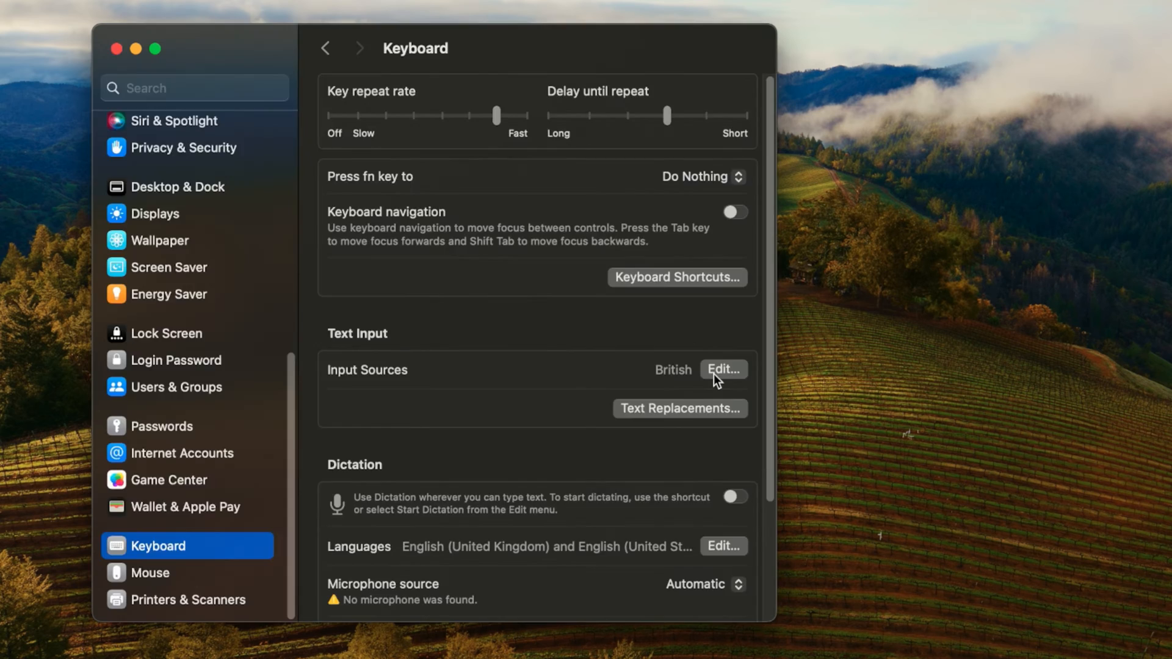
# Add the British – PC input source alongside British in the Input Sources editor.
pyautogui.click(722, 369)
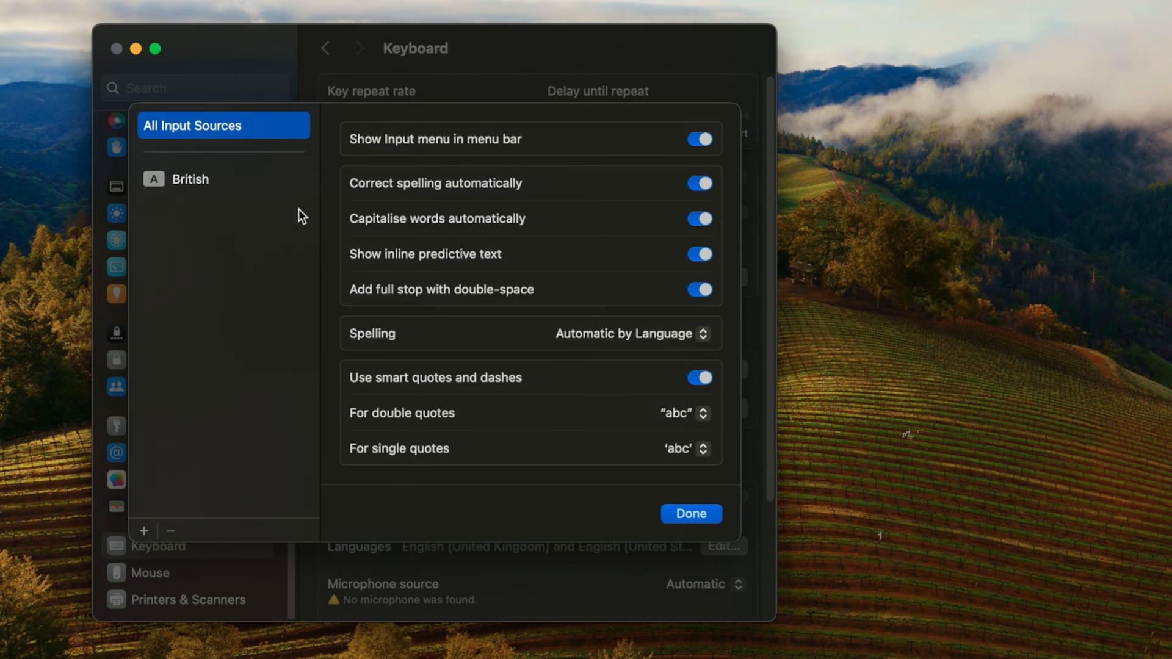
pyautogui.click(190, 179)
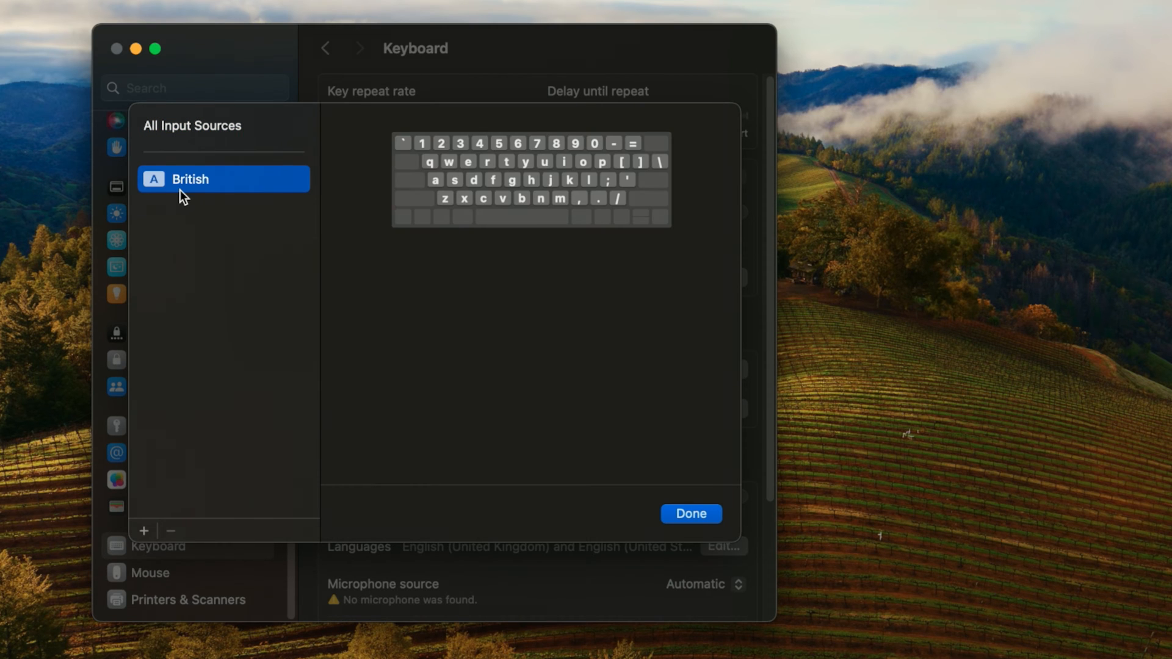
pyautogui.moveTo(404, 270)
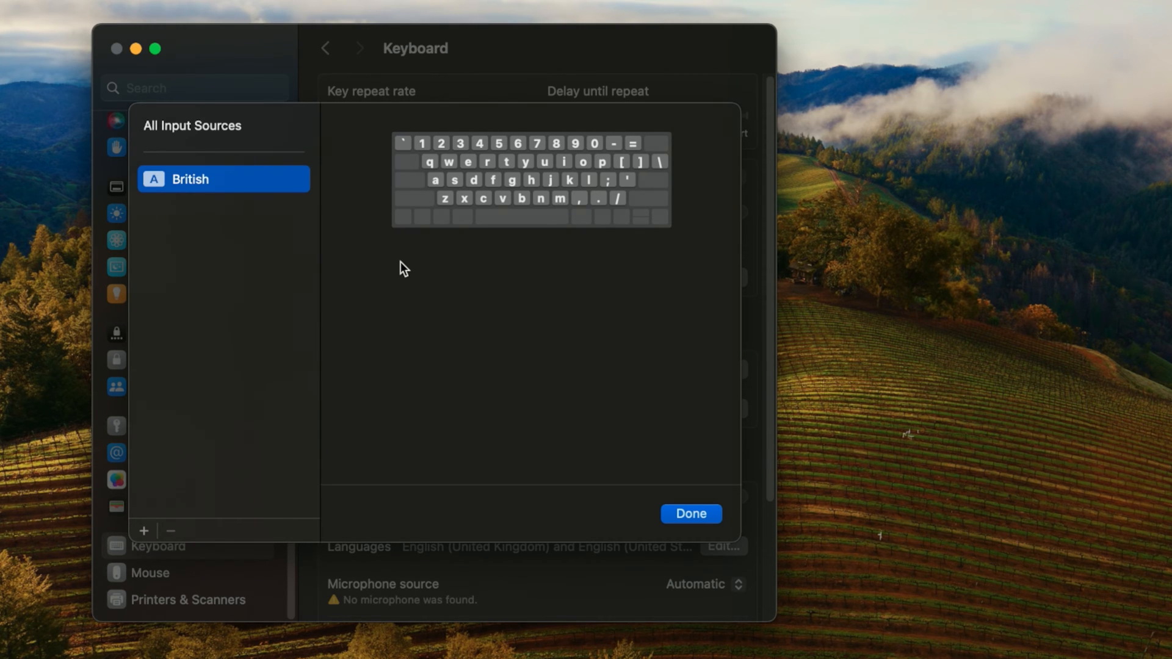
pyautogui.moveTo(197, 476)
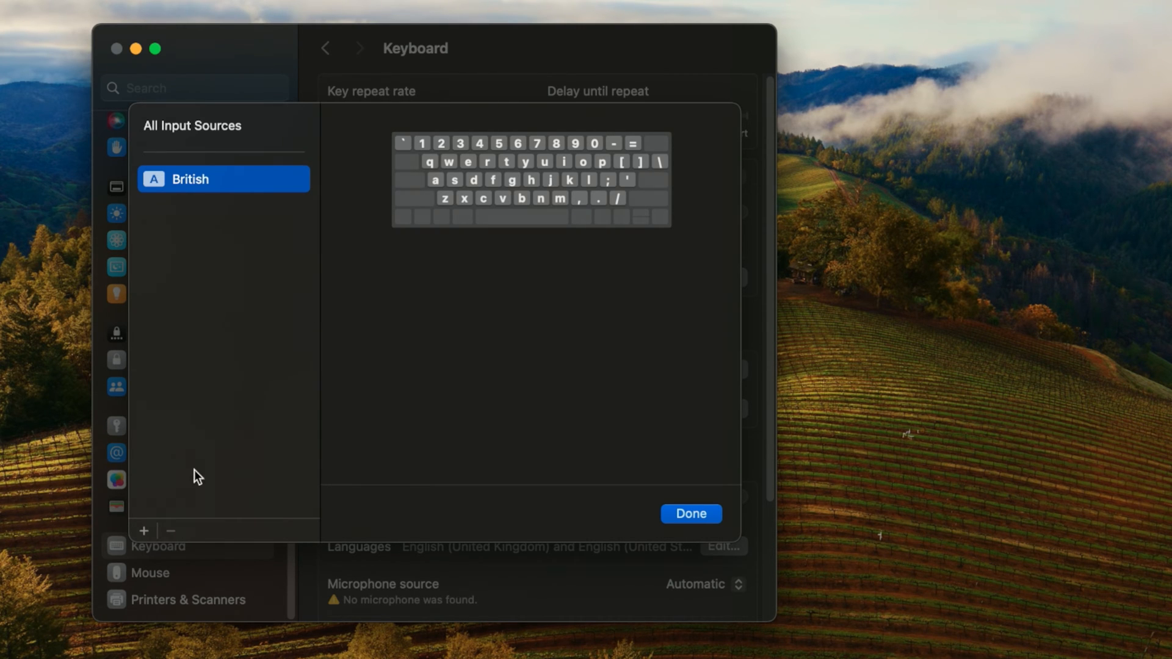
pyautogui.click(143, 530)
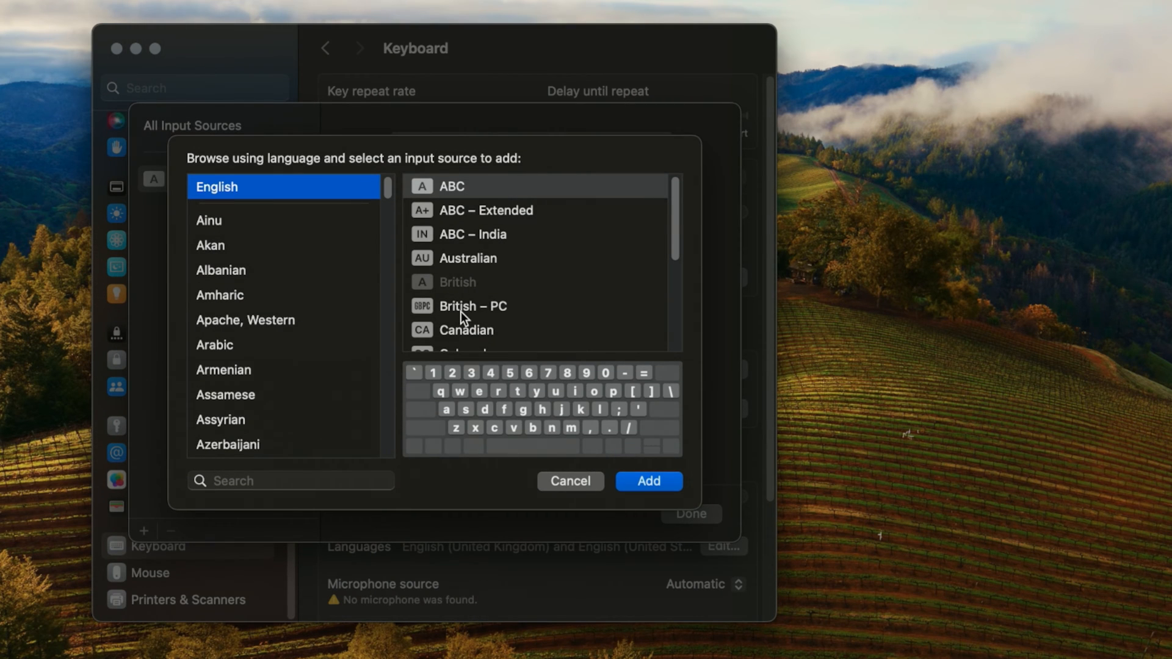
pyautogui.click(472, 306)
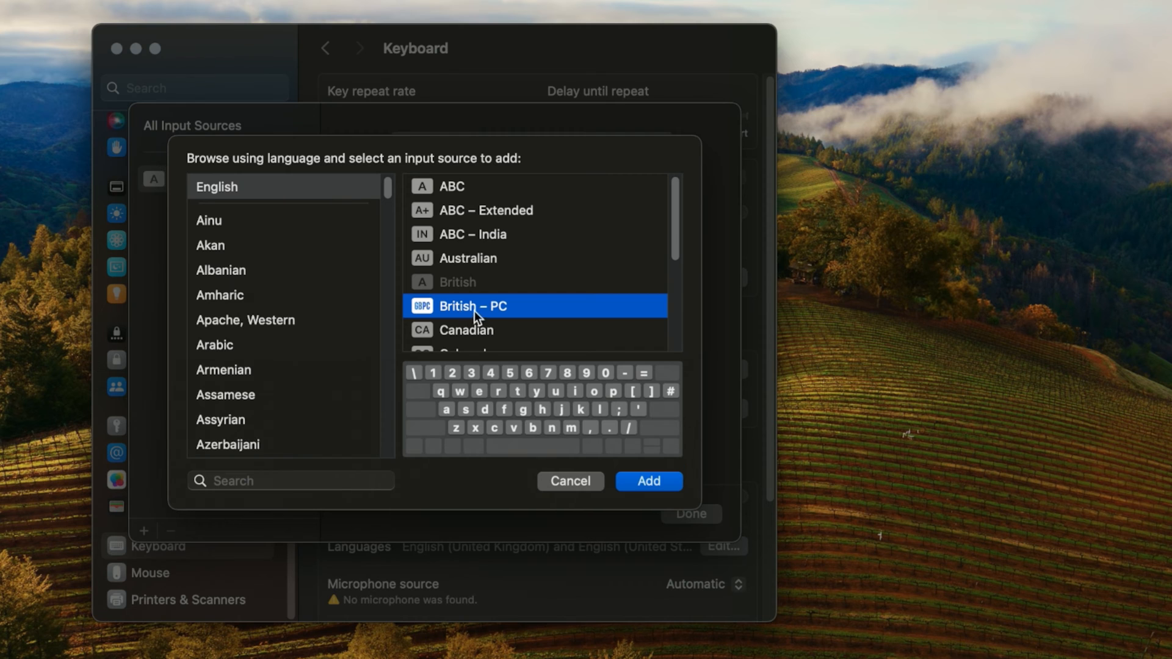
pyautogui.moveTo(496, 312)
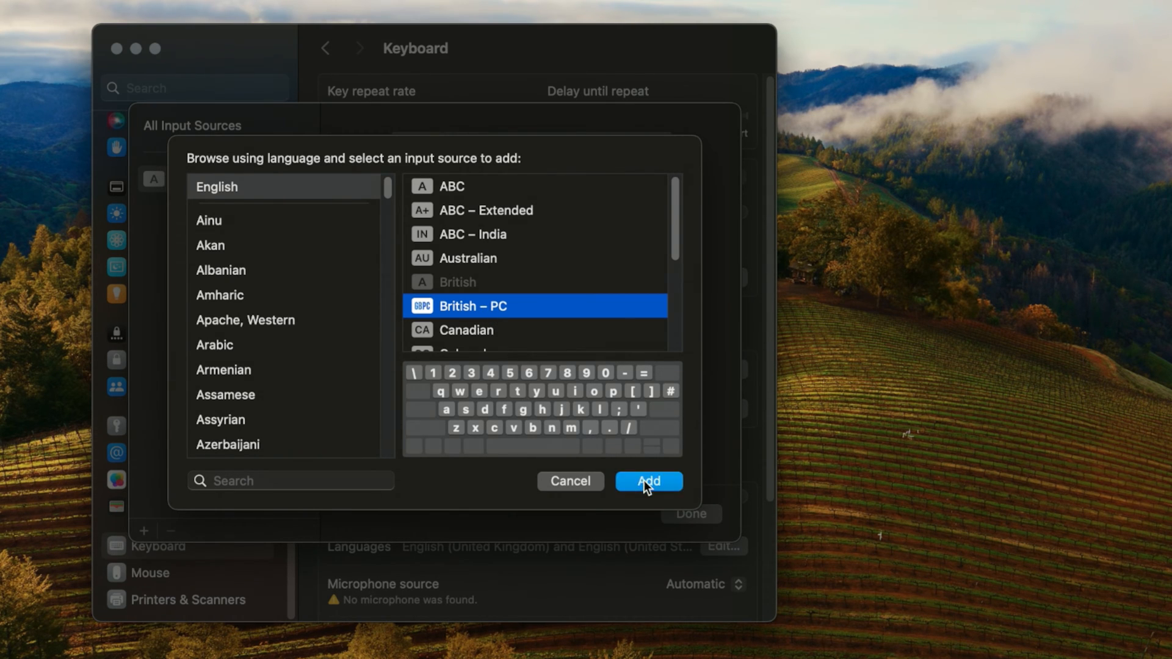
pyautogui.click(646, 480)
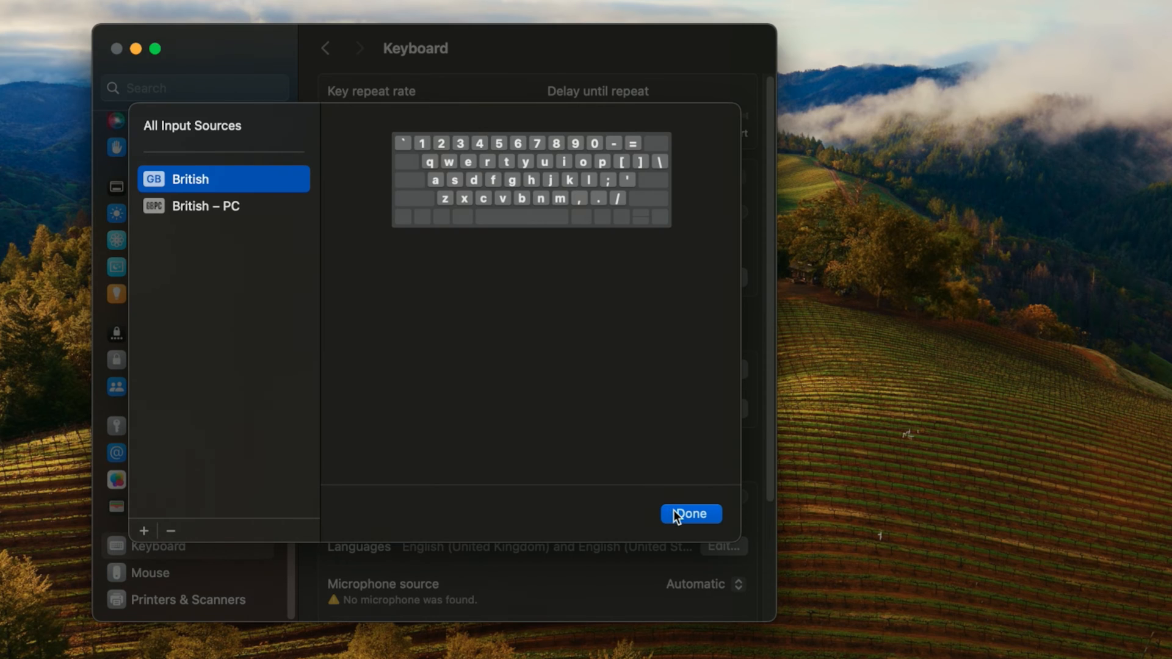
pyautogui.click(689, 513)
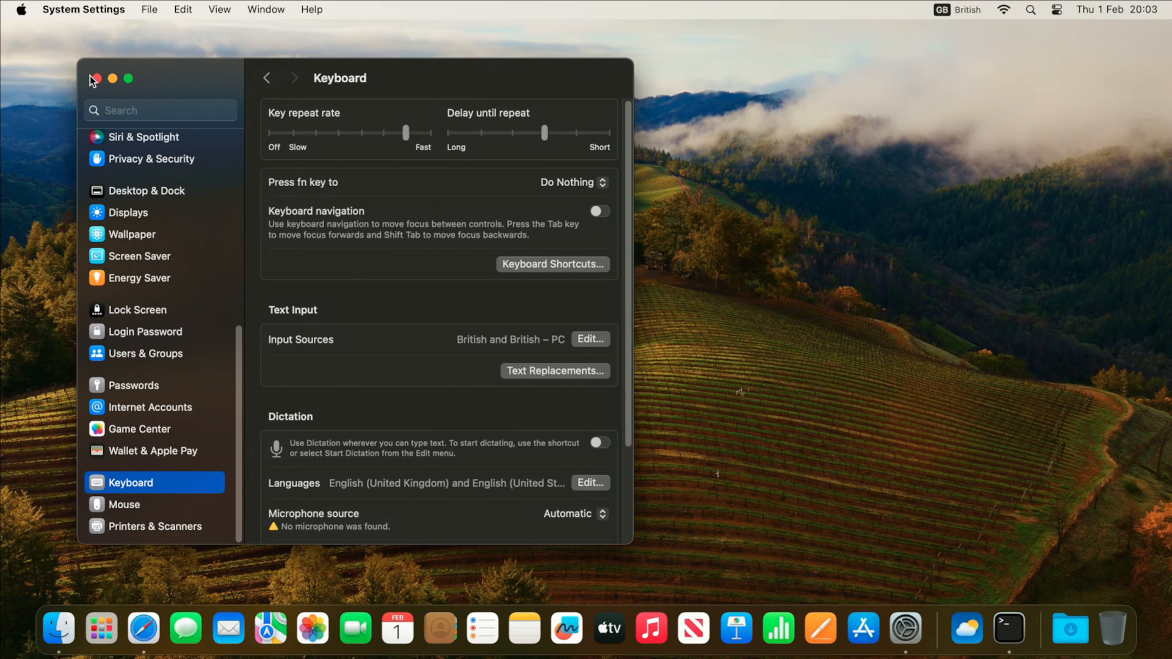
# Close System Settings, select British – PC from the input menu, and close Keyboard Viewer.
pyautogui.click(93, 80)
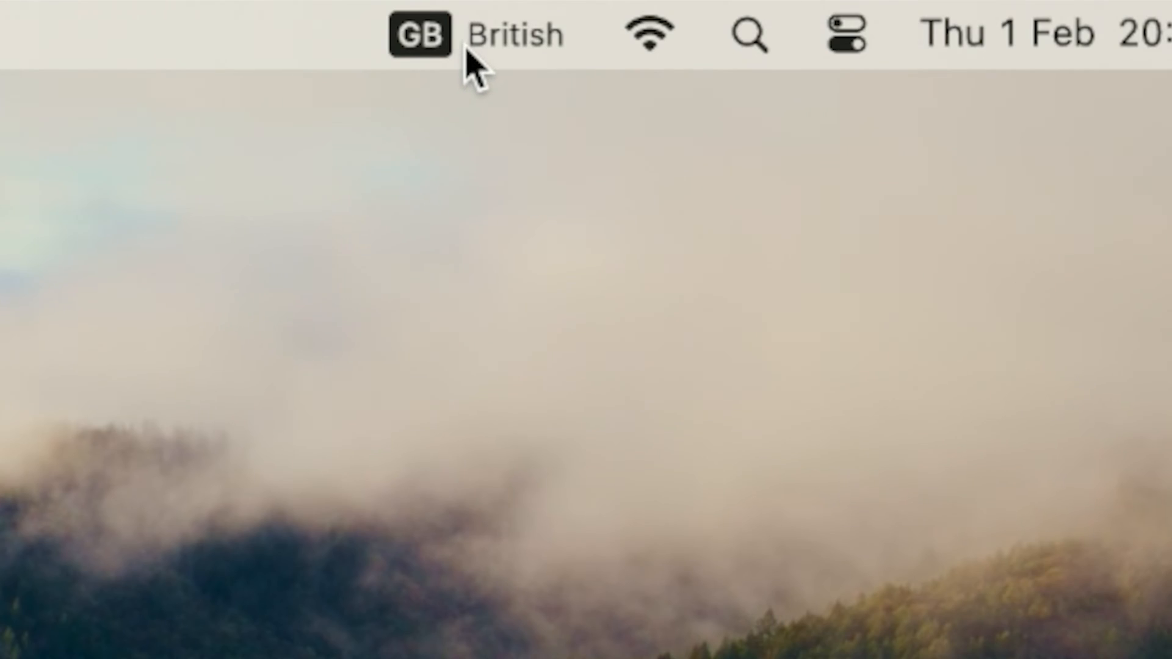
pyautogui.click(470, 34)
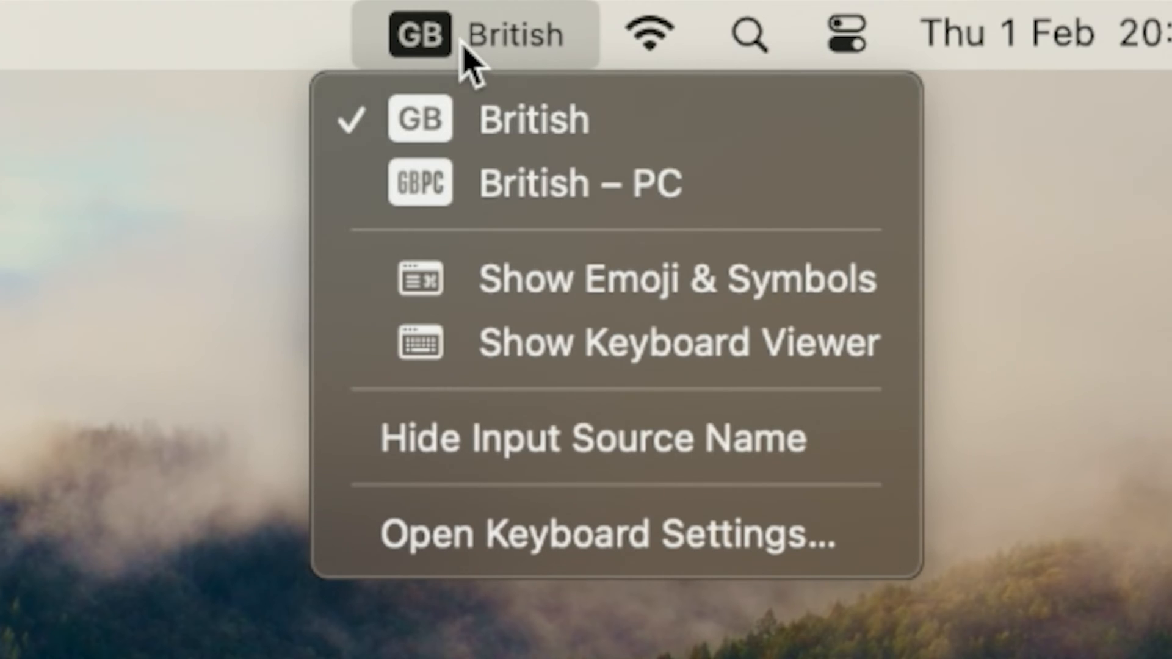
pyautogui.moveTo(478, 119)
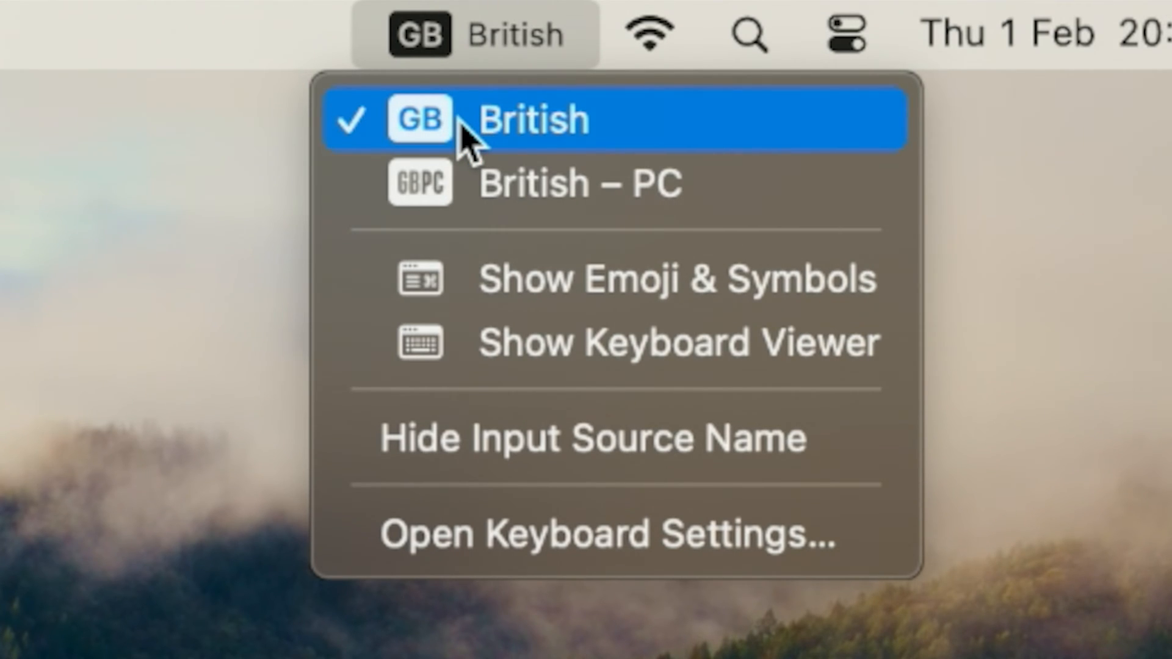
pyautogui.moveTo(482, 197)
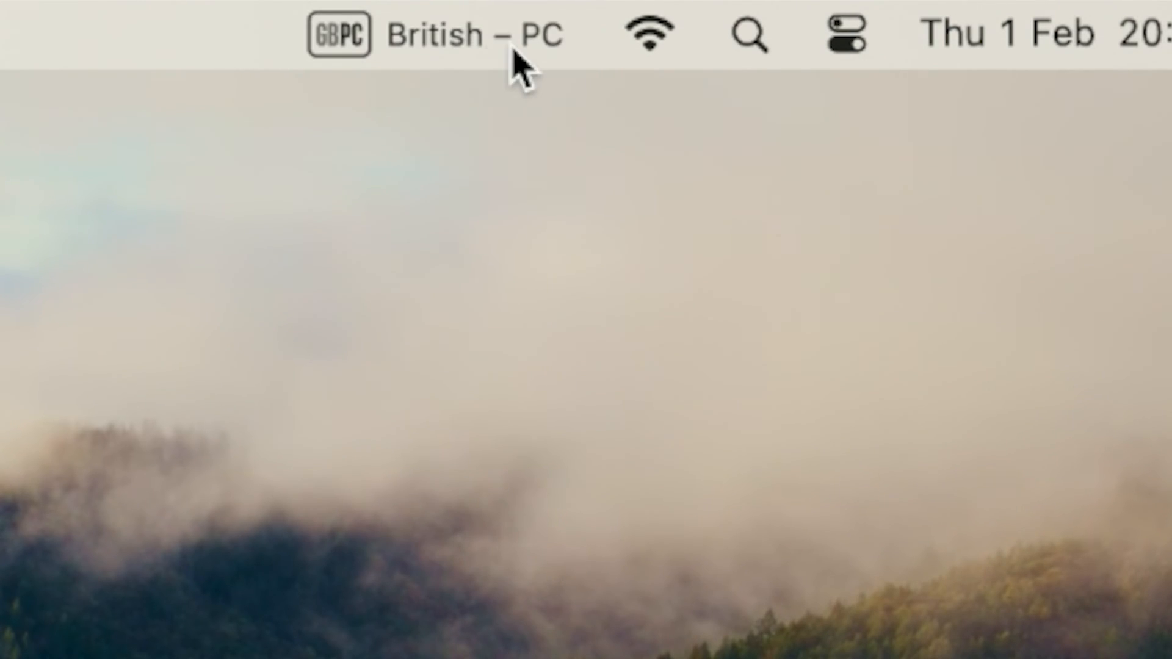
pyautogui.click(953, 10)
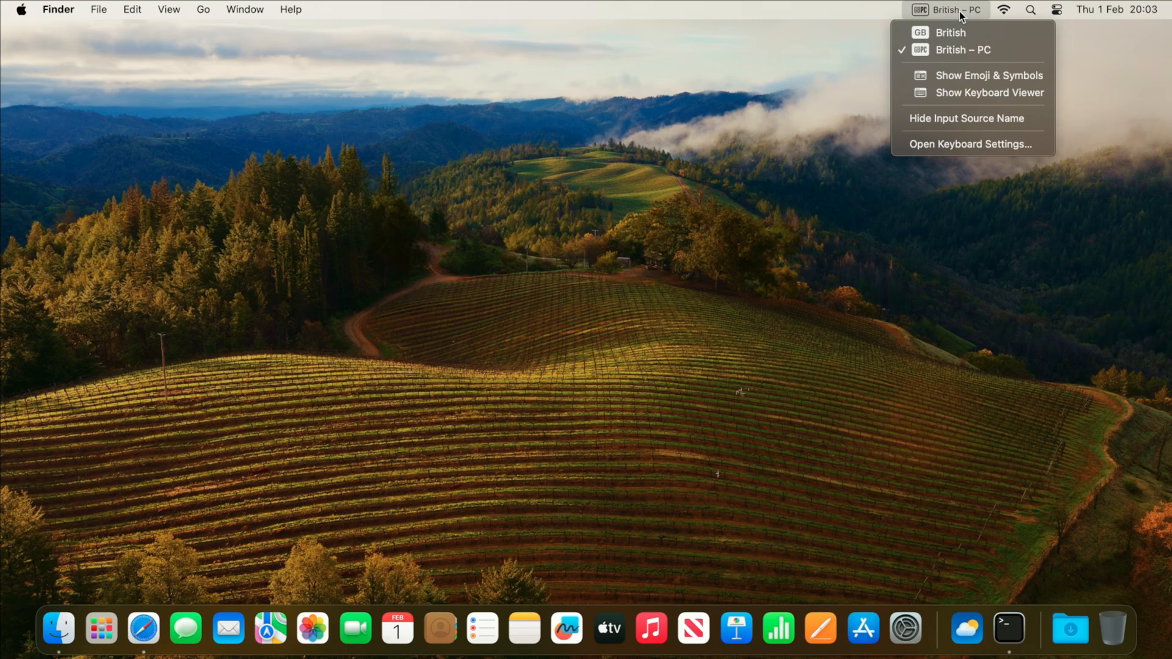
pyautogui.moveTo(971, 75)
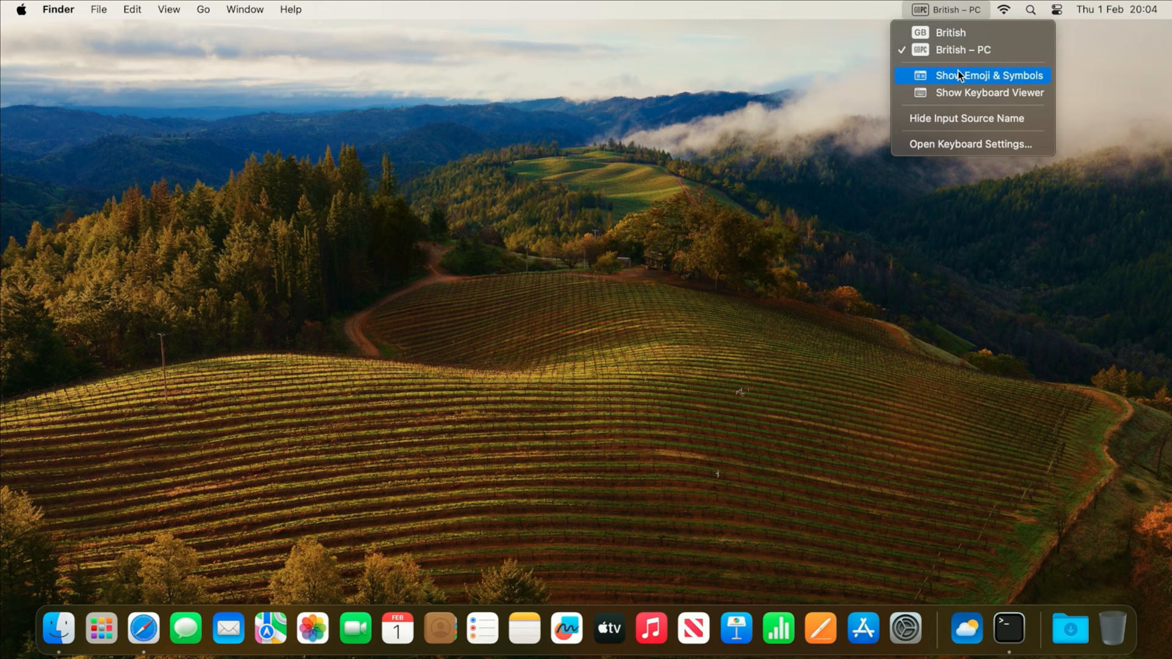
pyautogui.moveTo(966, 118)
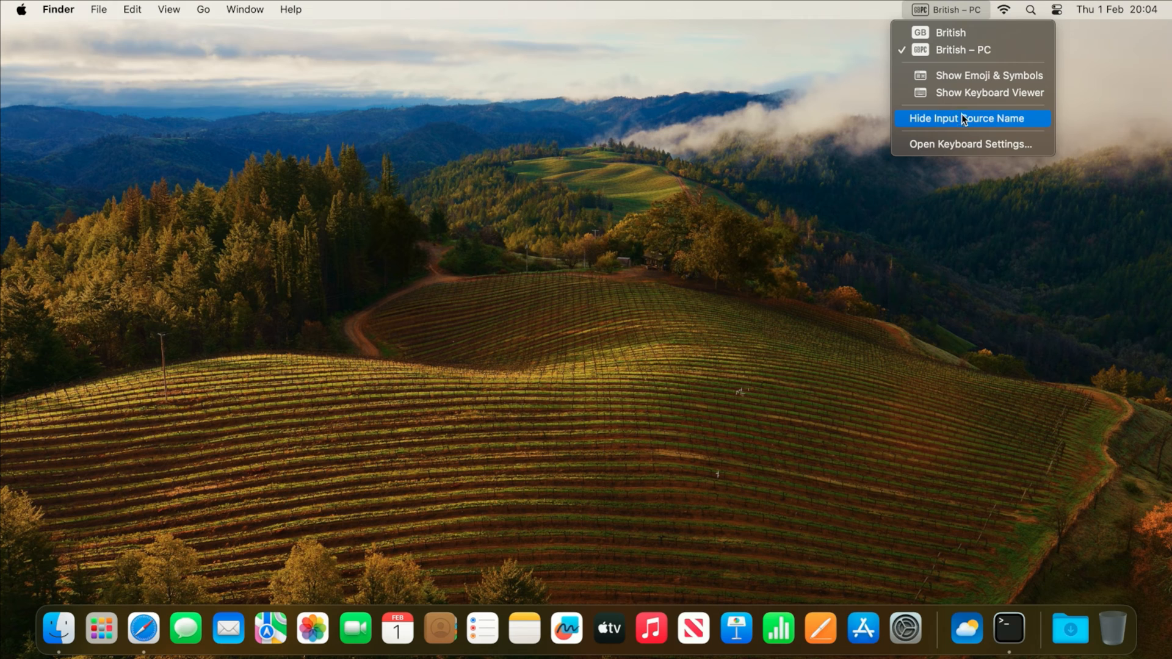
pyautogui.moveTo(971, 93)
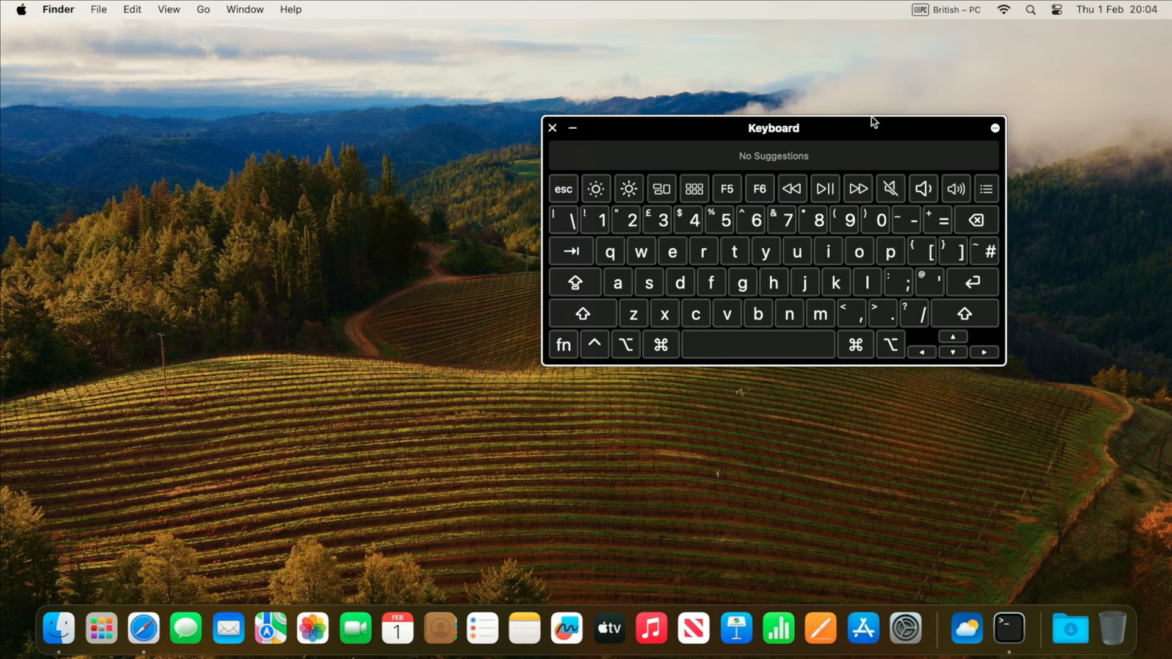
pyautogui.click(552, 128)
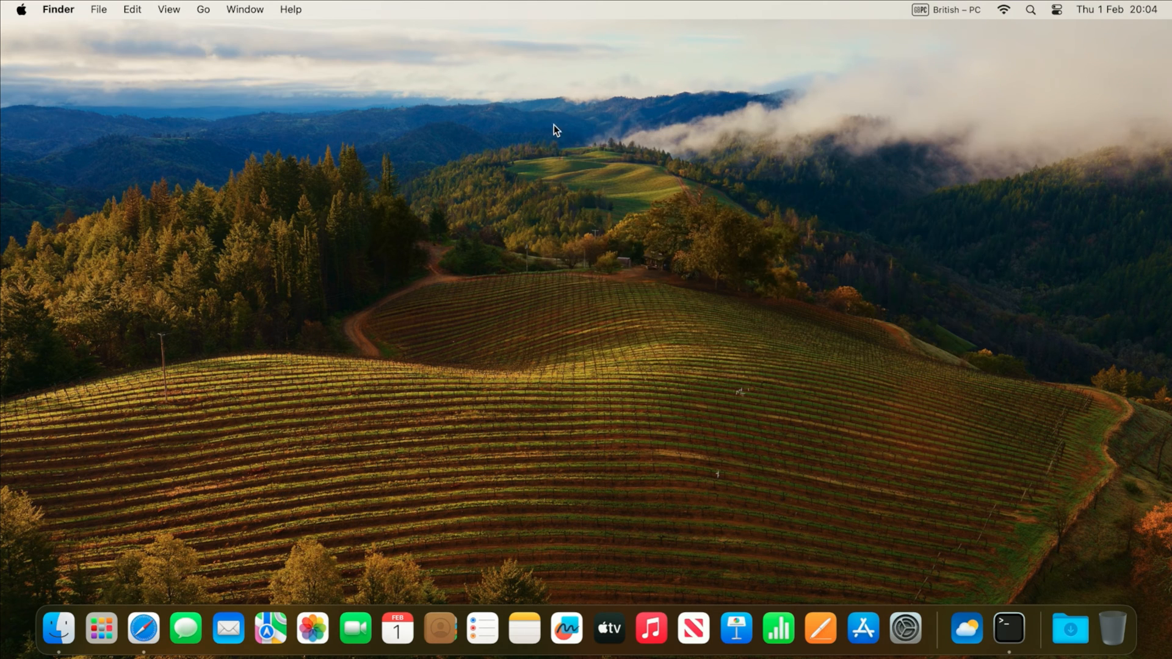
pyautogui.moveTo(24, 15)
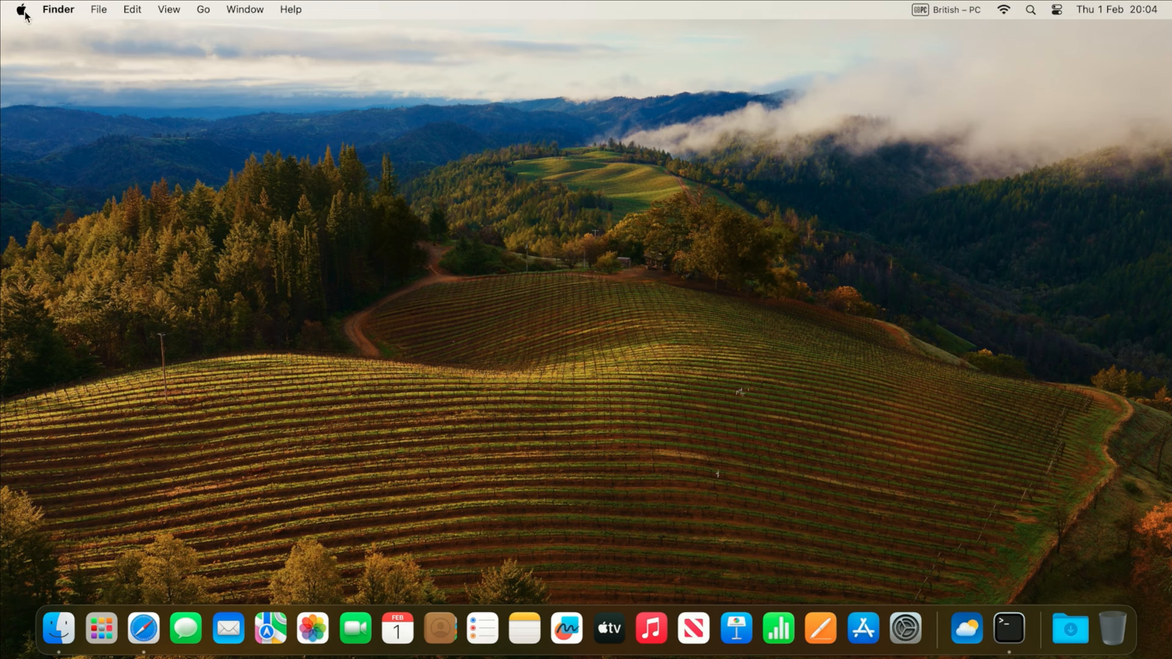
# Reopen System Settings on the Keyboard page via the Apple menu.
pyautogui.click(20, 10)
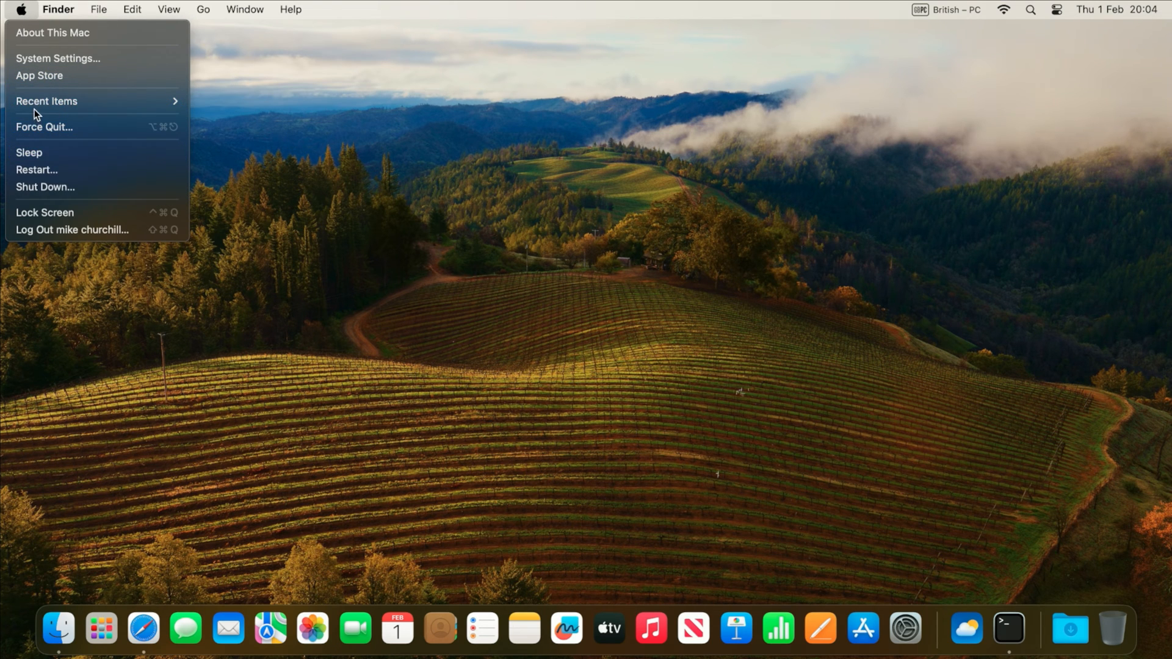
pyautogui.click(58, 59)
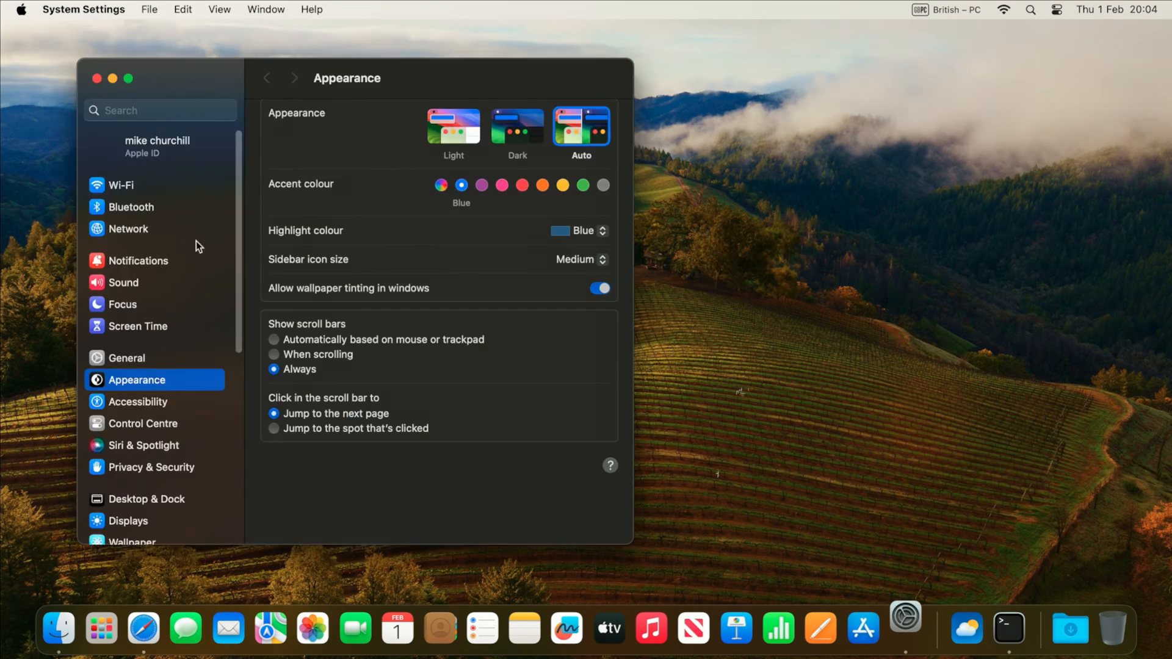
pyautogui.scroll(-3)
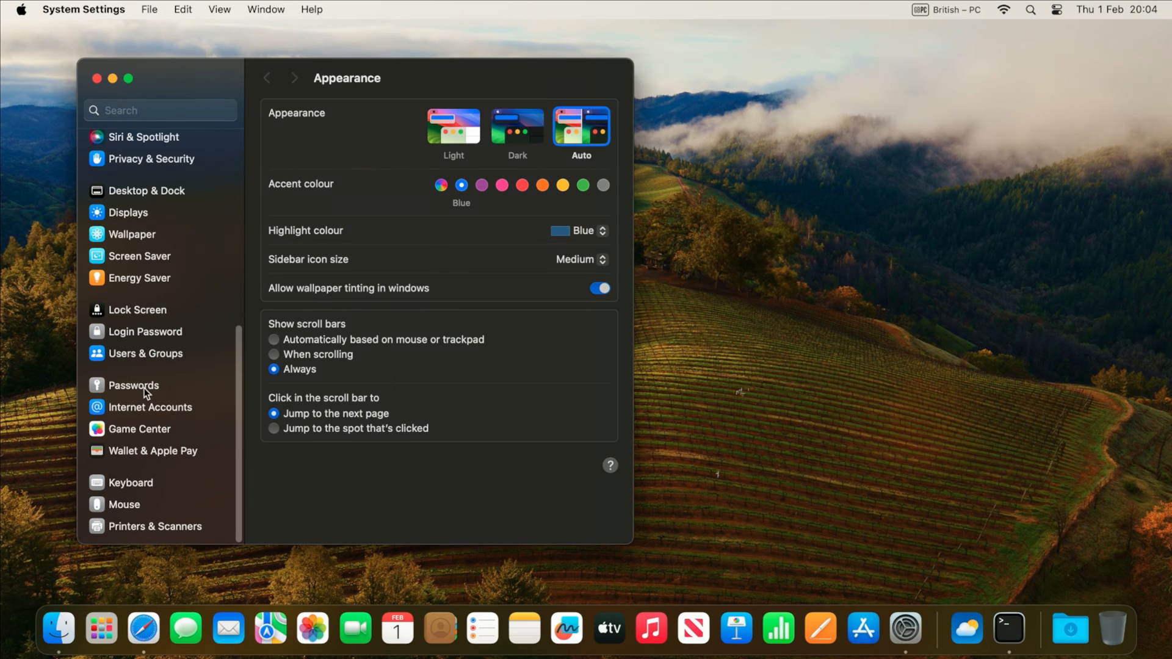
pyautogui.click(130, 483)
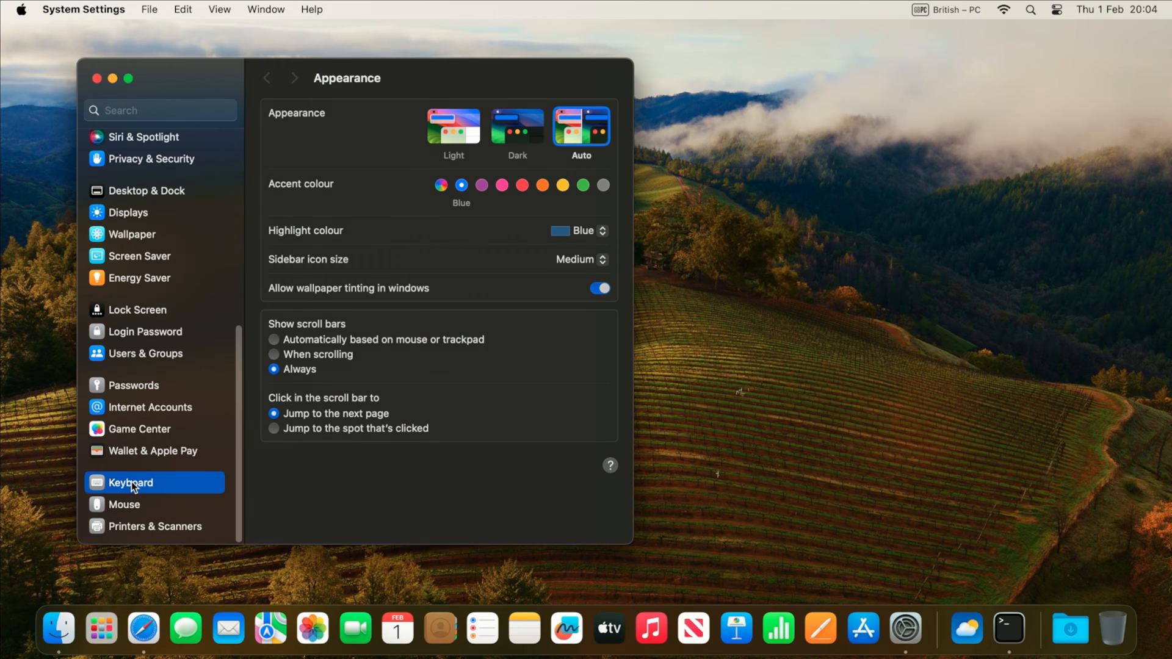
pyautogui.click(131, 482)
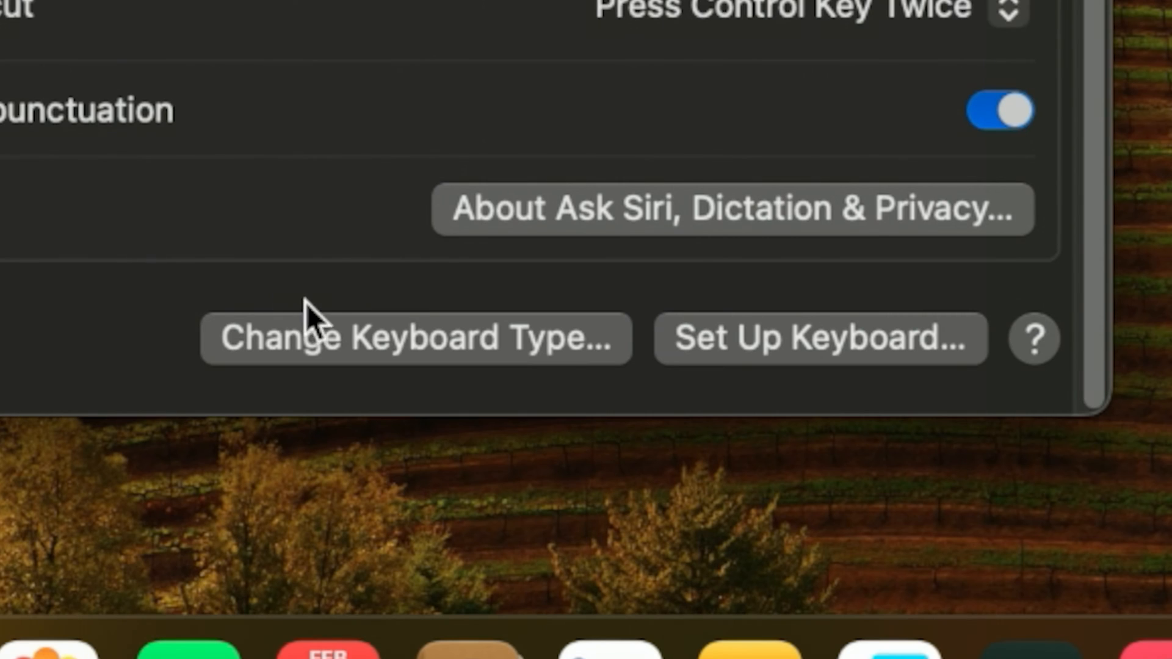
pyautogui.moveTo(762, 366)
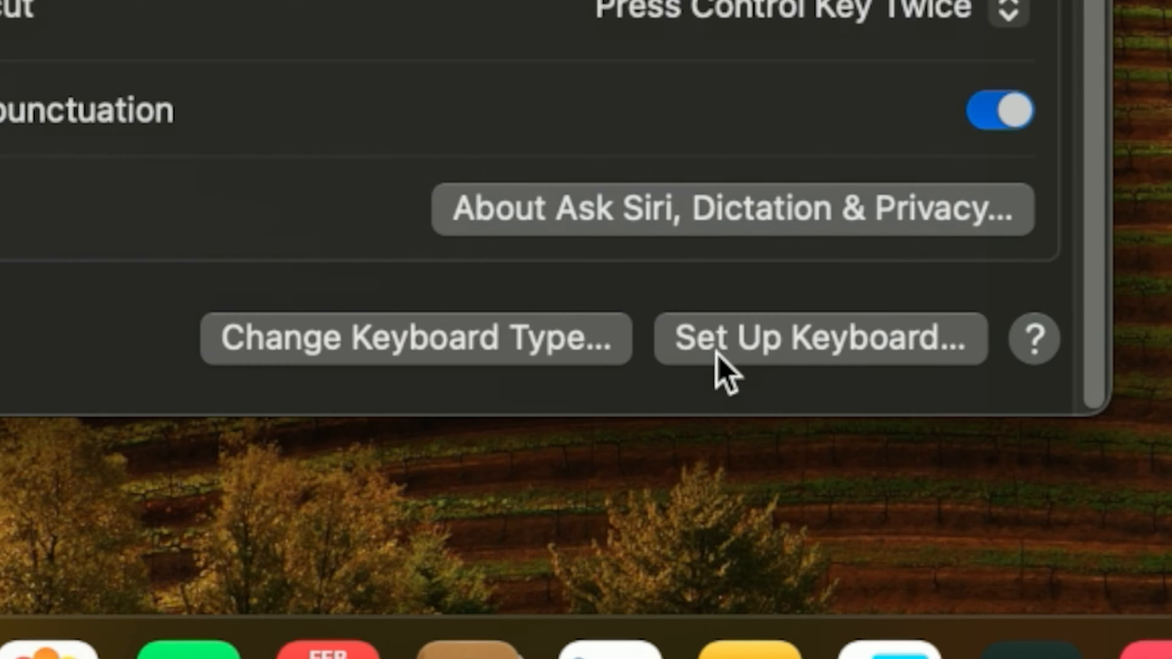
pyautogui.moveTo(440, 362)
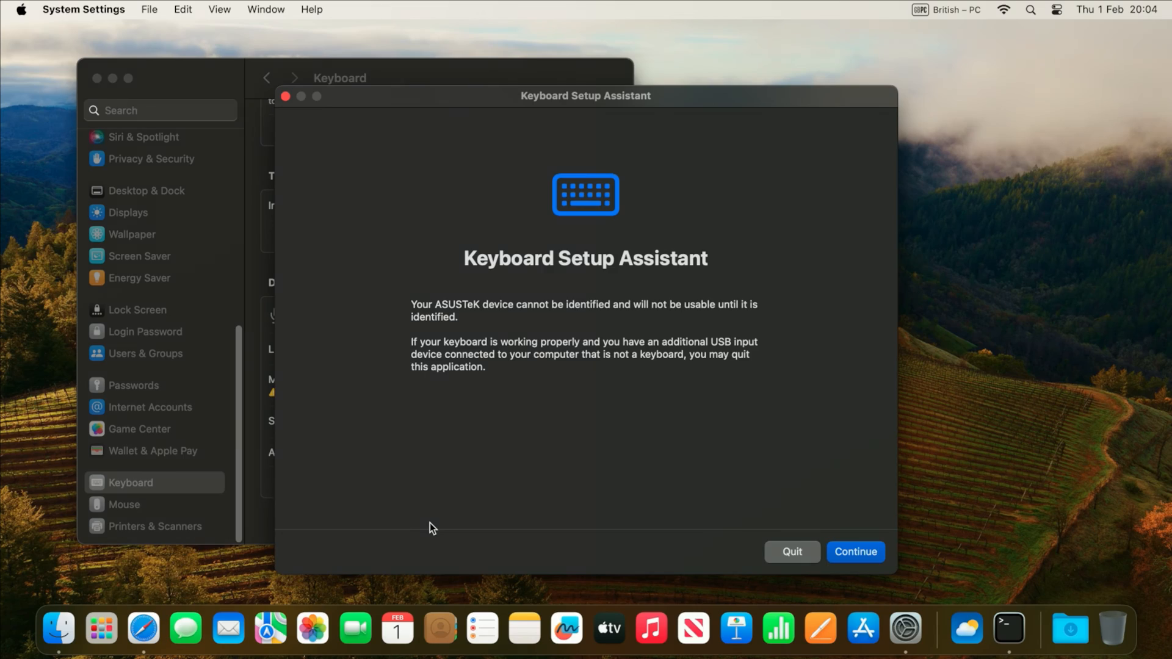
pyautogui.moveTo(452, 399)
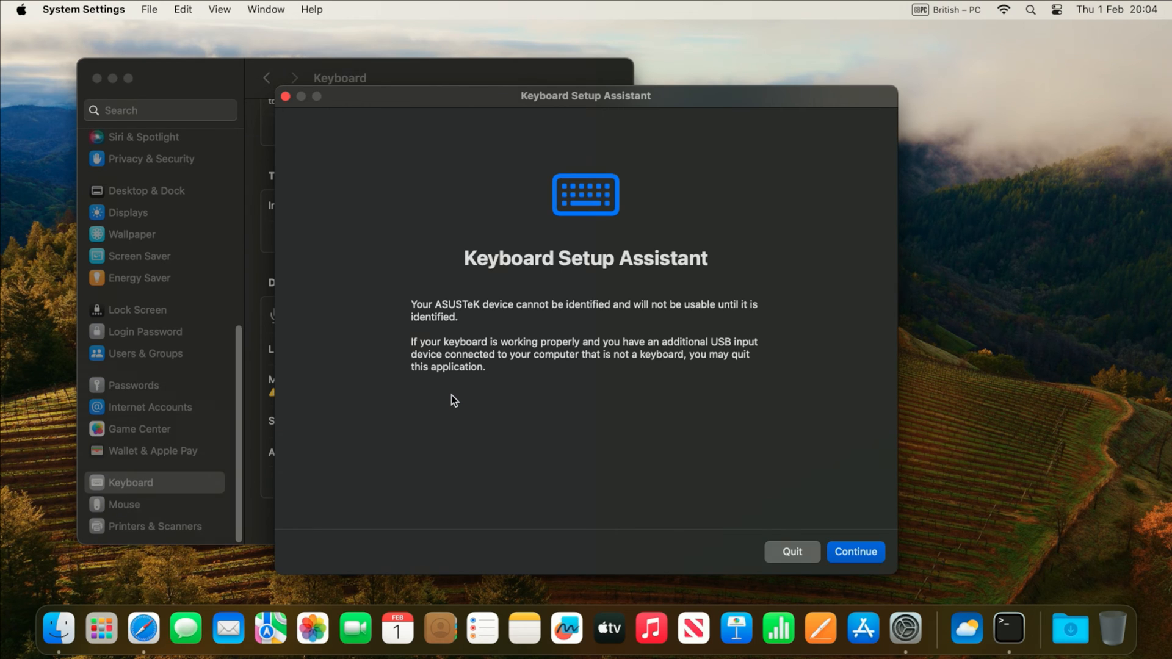
pyautogui.moveTo(471, 336)
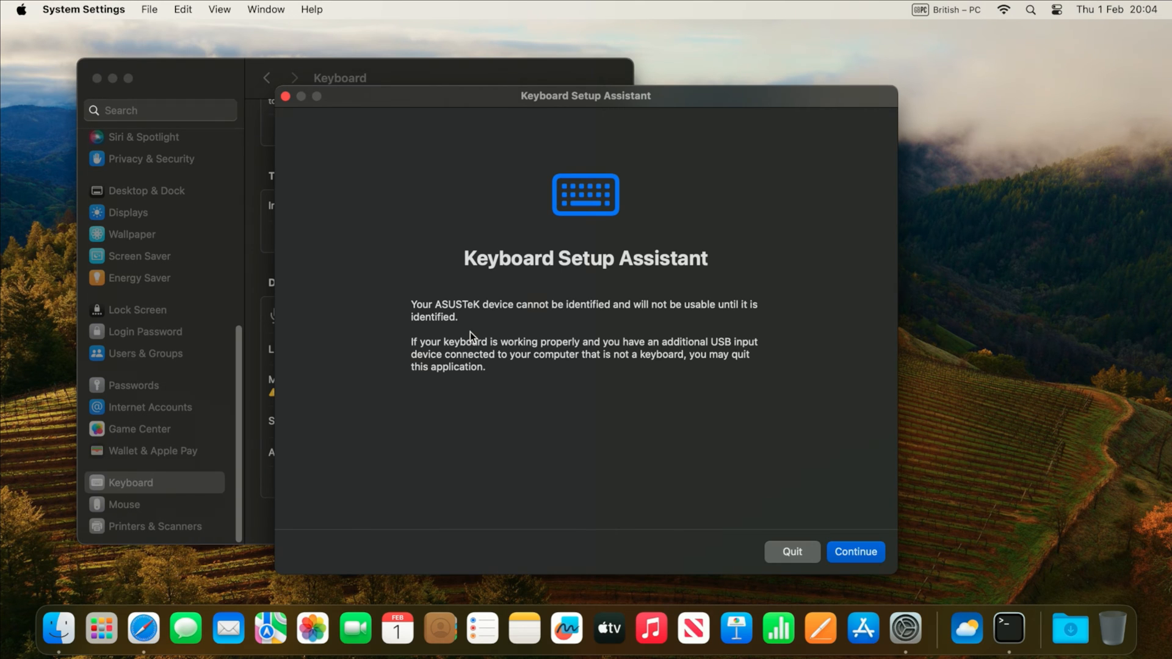
pyautogui.moveTo(484, 320)
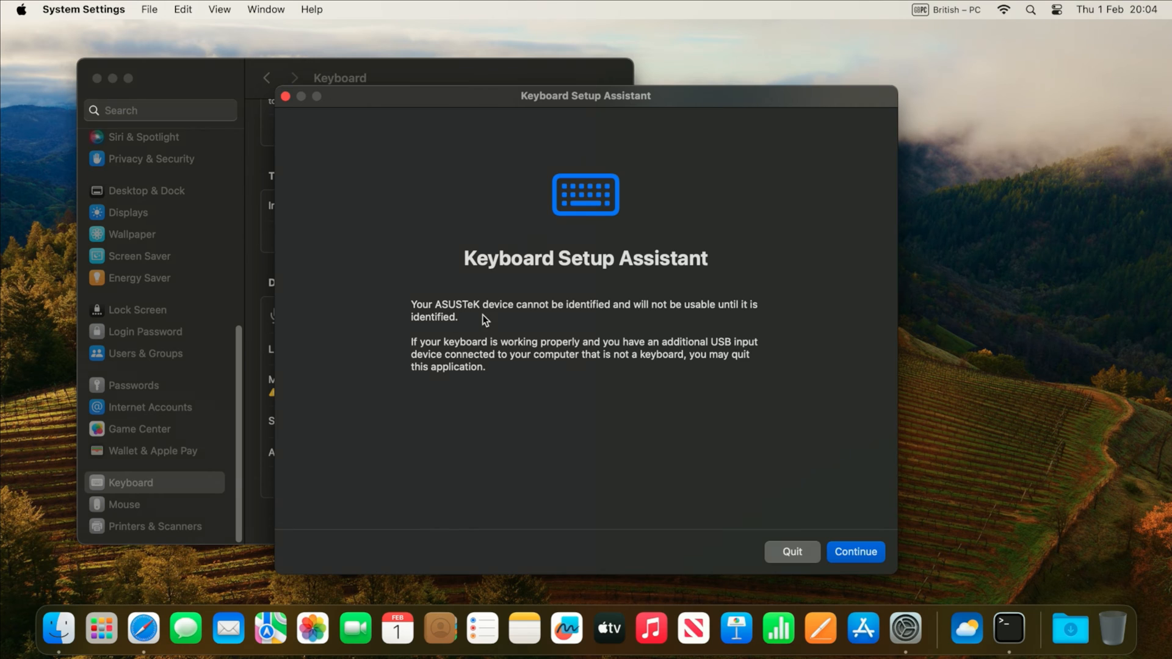
pyautogui.moveTo(687, 317)
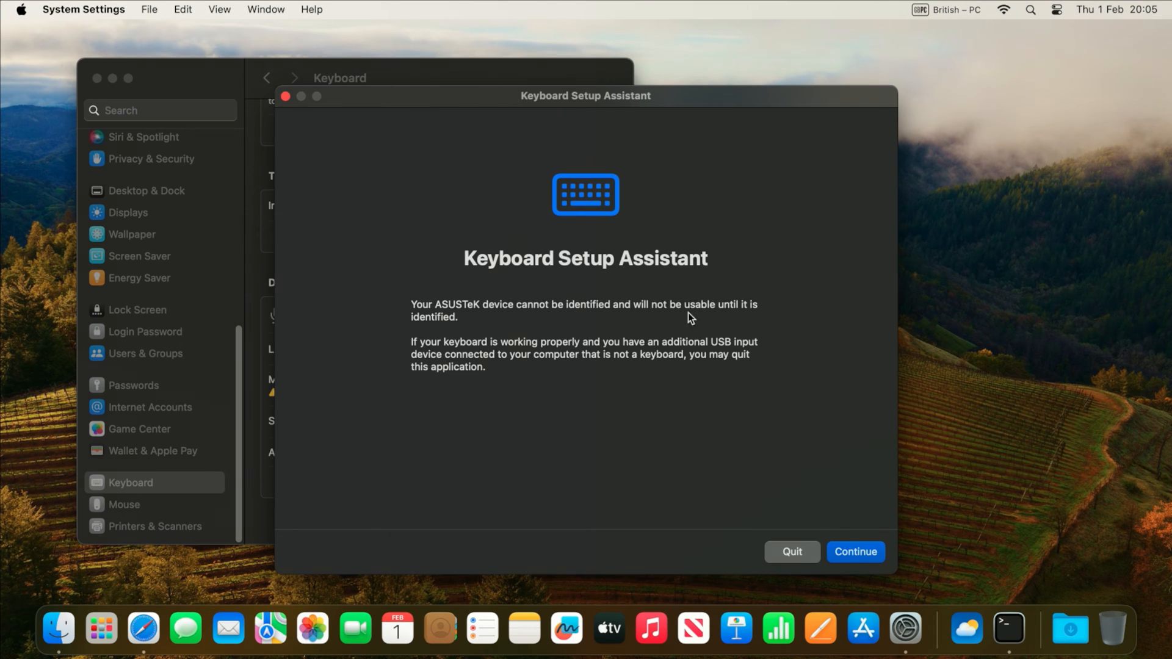
pyautogui.moveTo(770, 533)
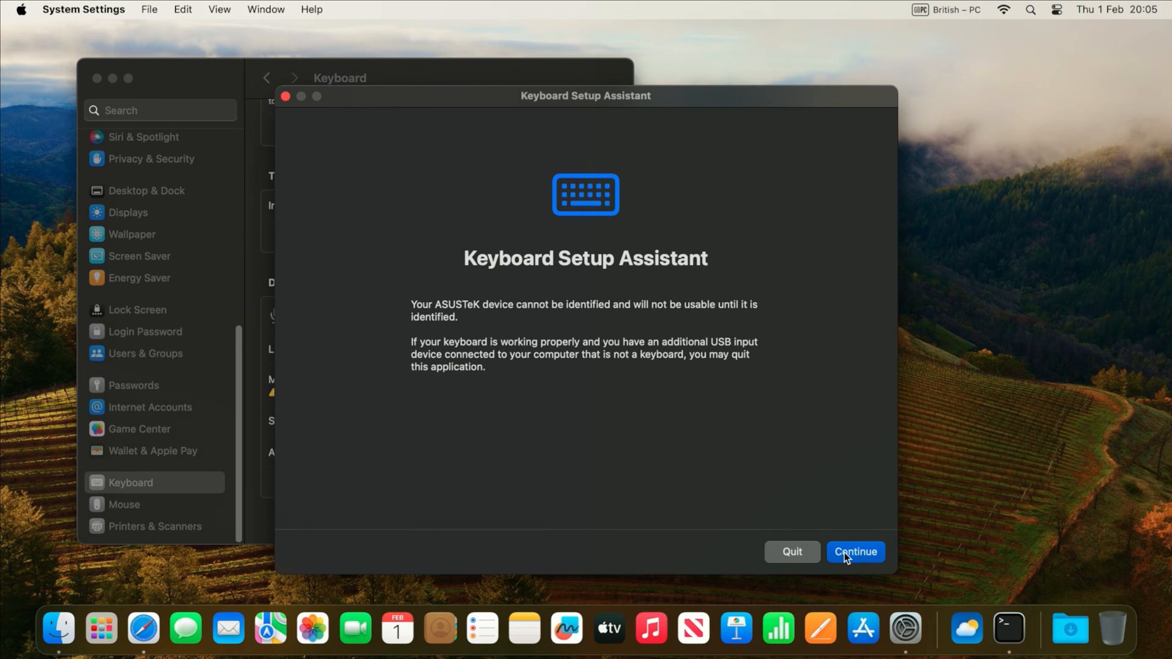
# Run Keyboard Setup Assistant and accept ISO (International) as the keyboard type.
pyautogui.click(854, 552)
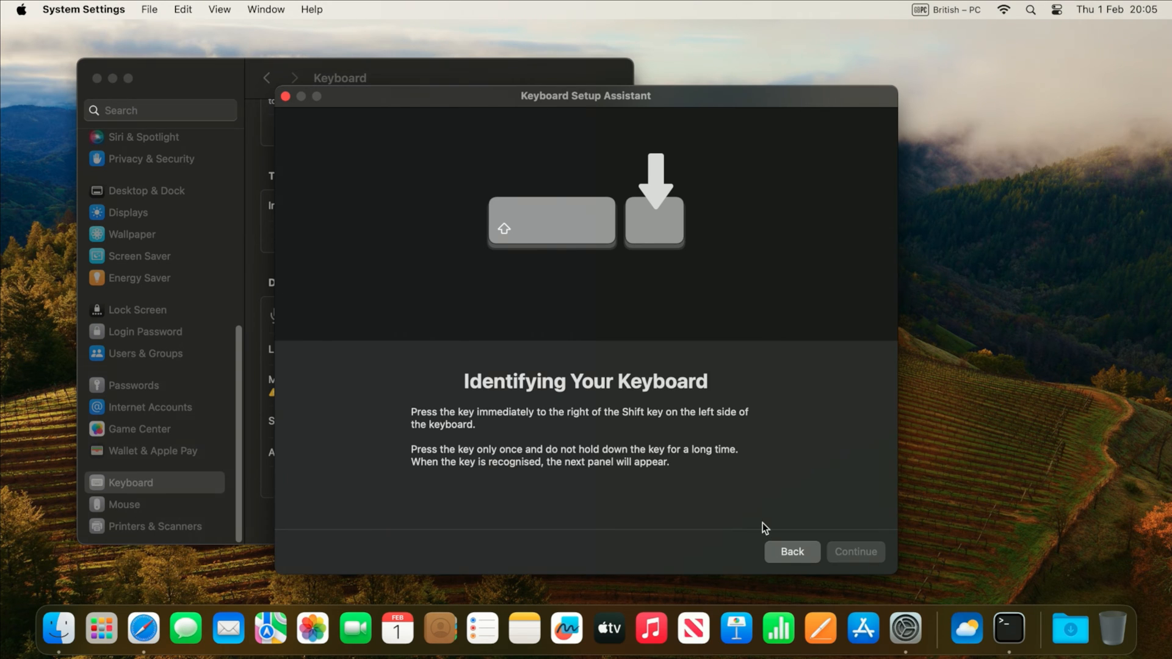
pyautogui.moveTo(679, 487)
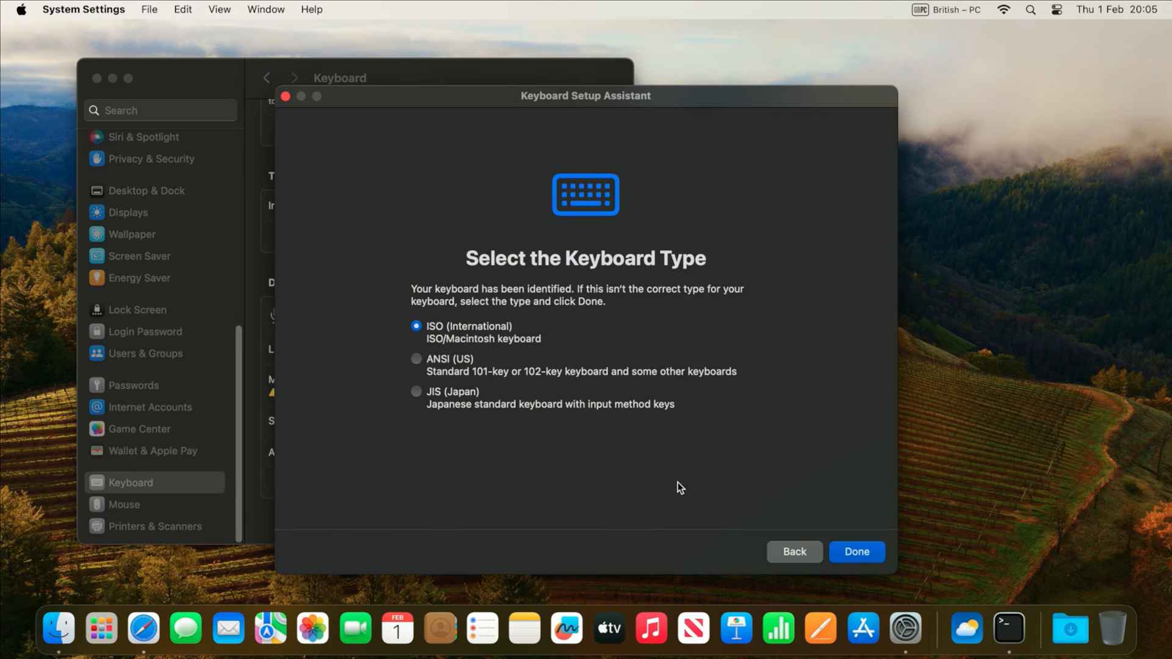
pyautogui.moveTo(544, 372)
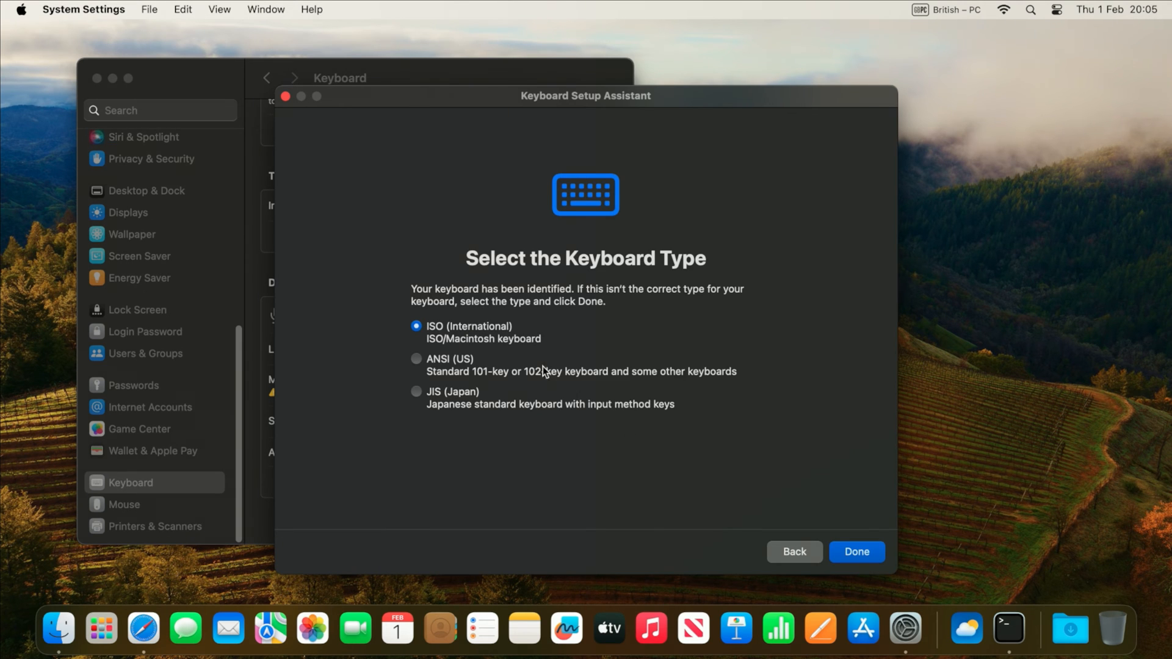
pyautogui.moveTo(452, 349)
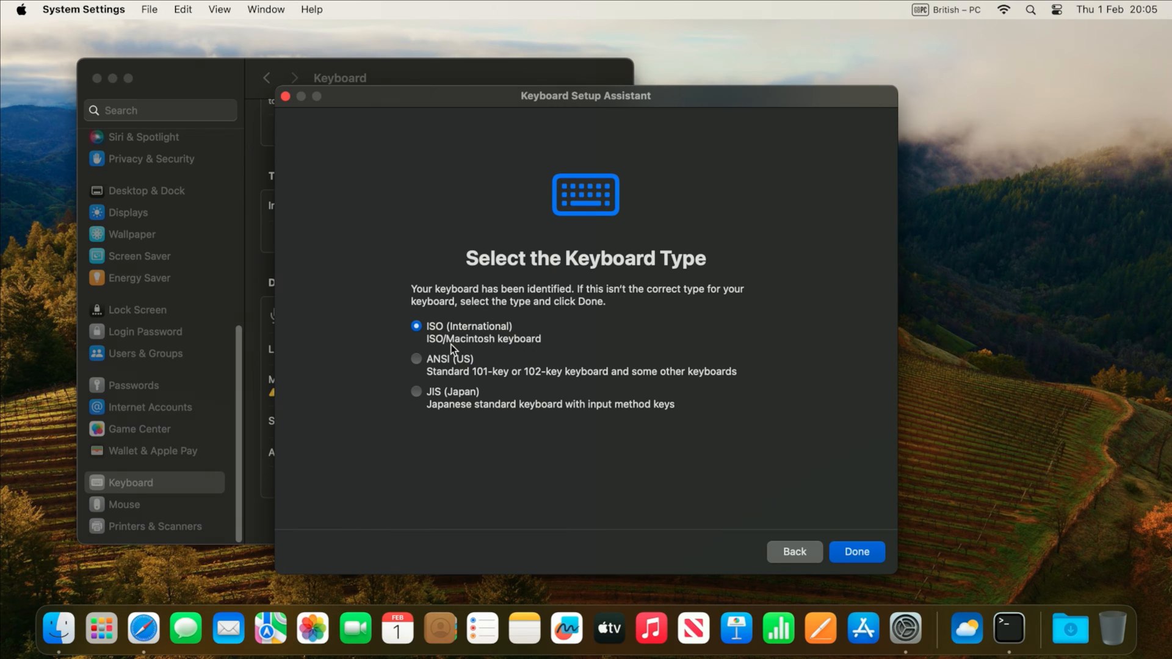
pyautogui.moveTo(479, 346)
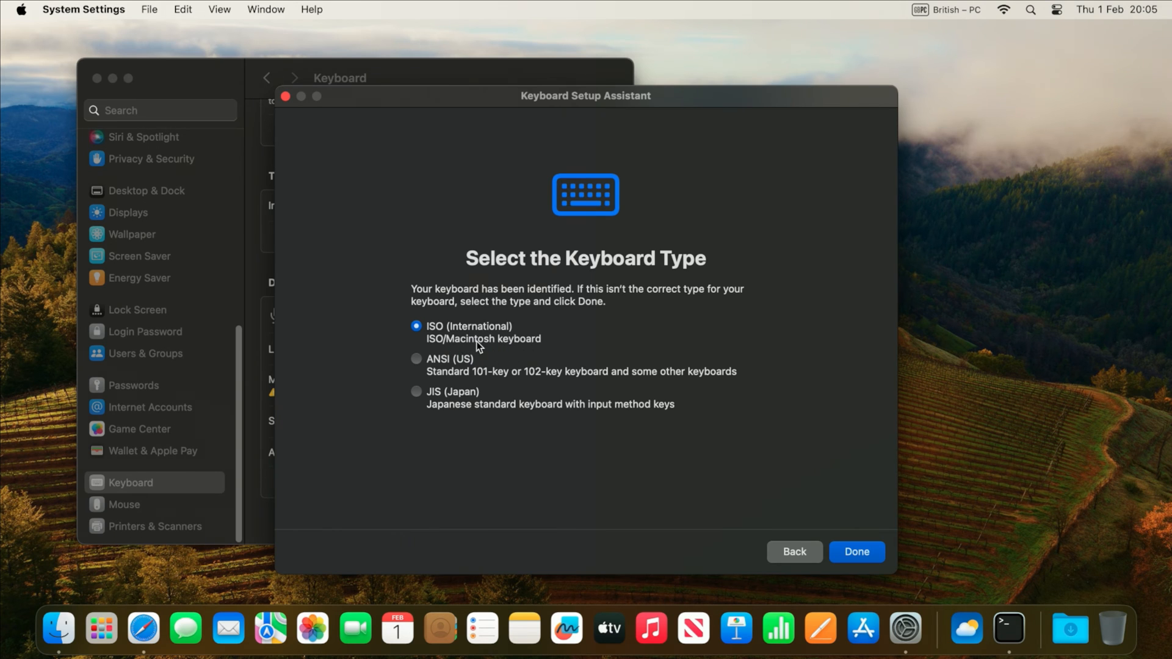
pyautogui.click(855, 552)
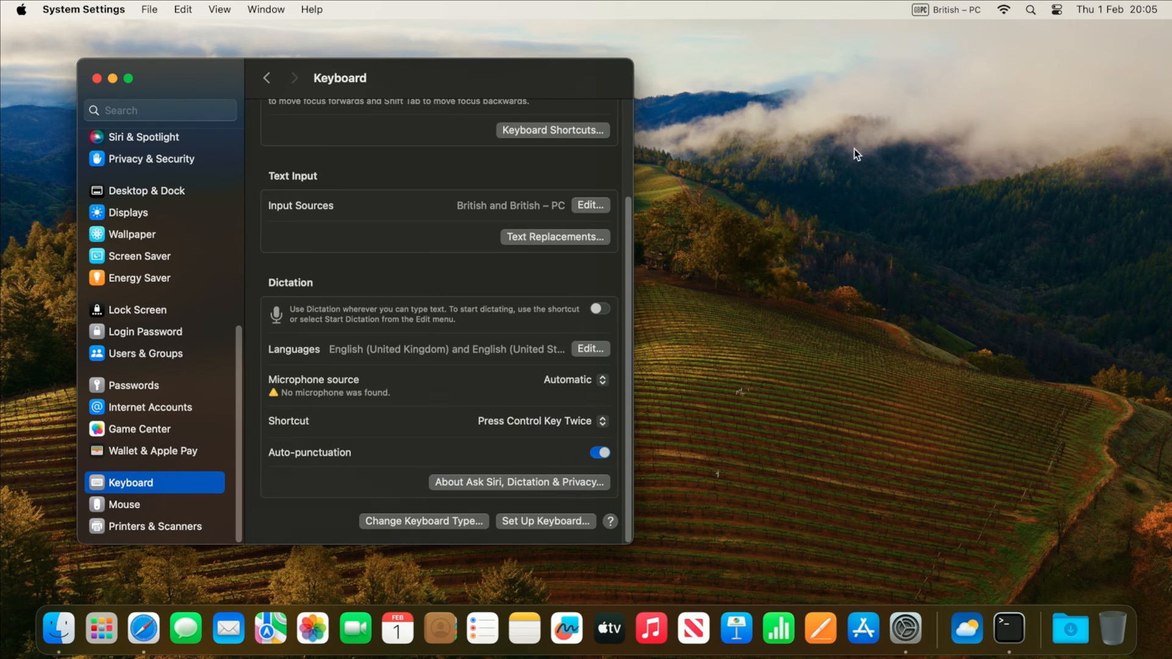
pyautogui.moveTo(967, 20)
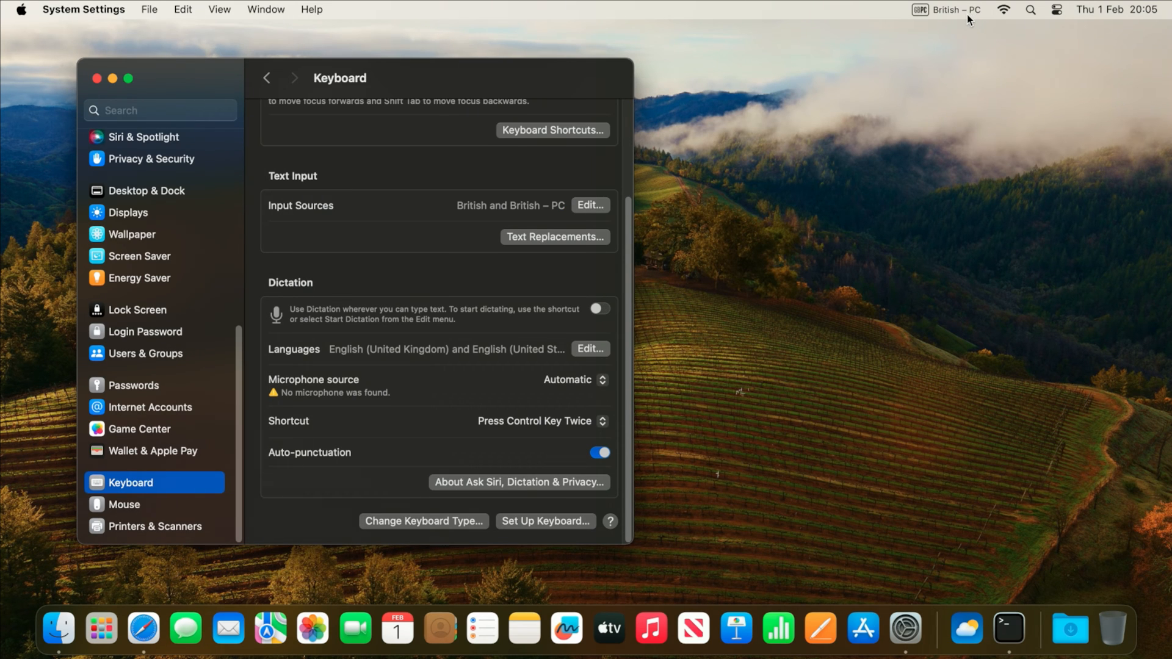
# Show Keyboard Viewer from the input source menu to view the British – PC layout.
pyautogui.click(946, 9)
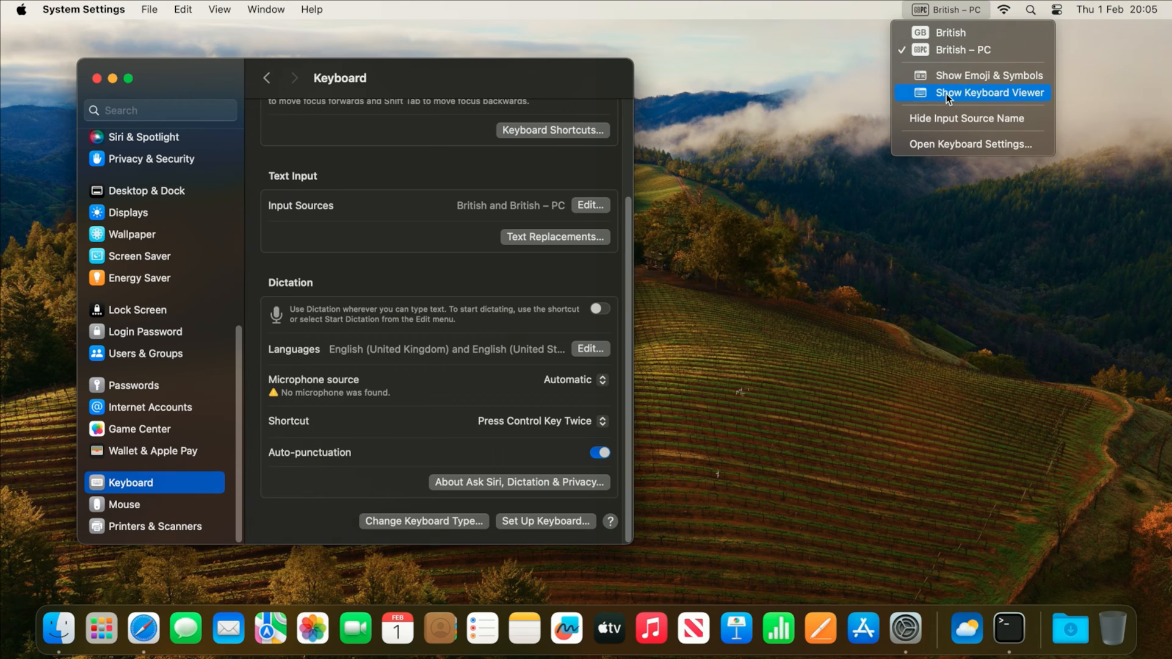
pyautogui.click(988, 93)
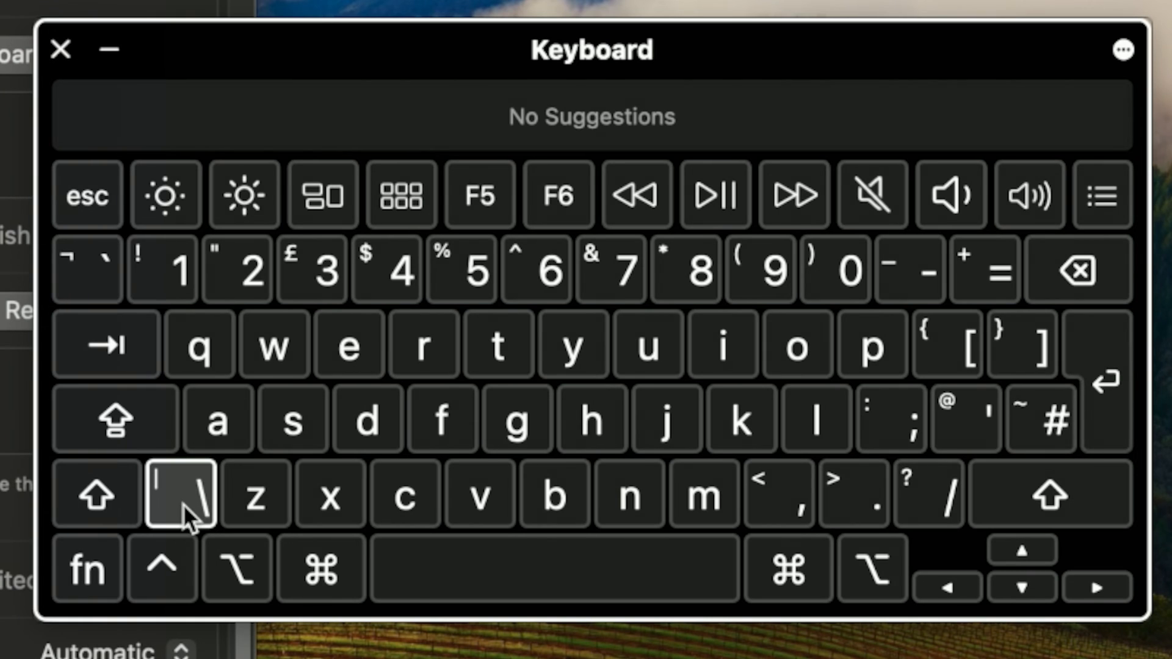
pyautogui.moveTo(237, 269)
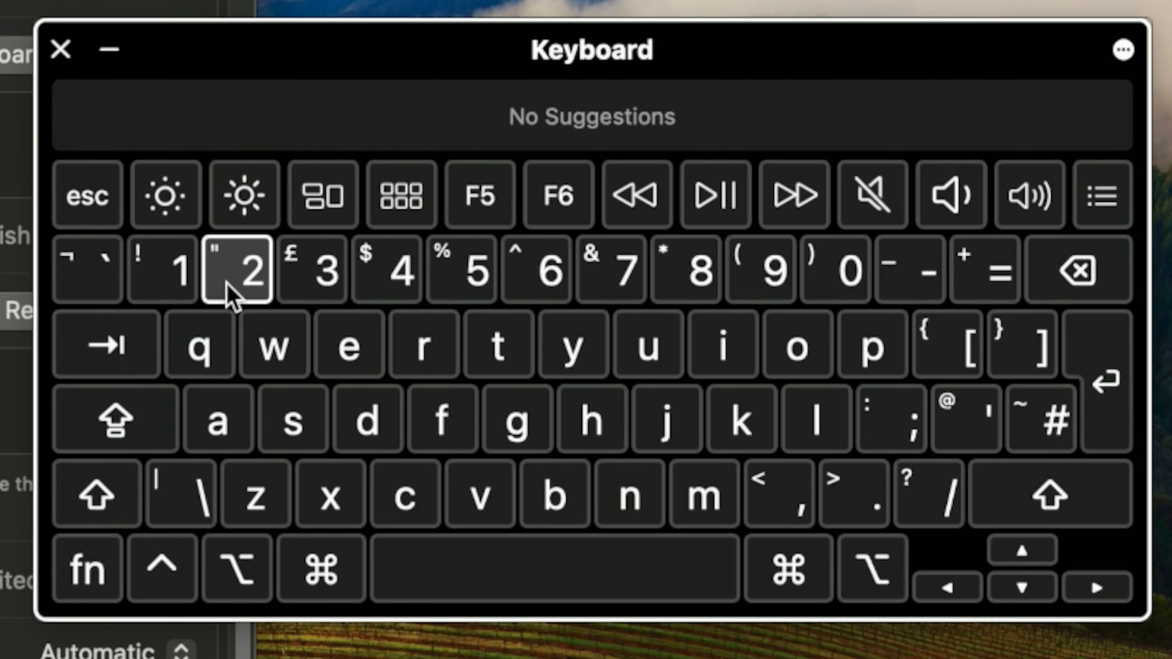
pyautogui.moveTo(889, 418)
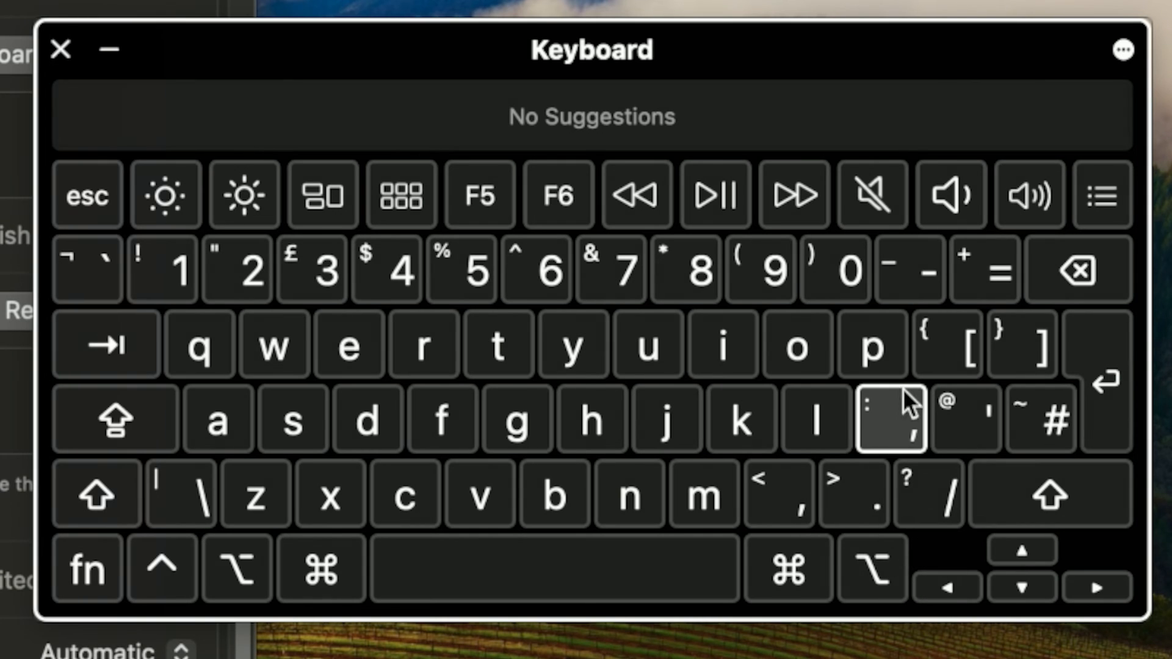
pyautogui.moveTo(964, 419)
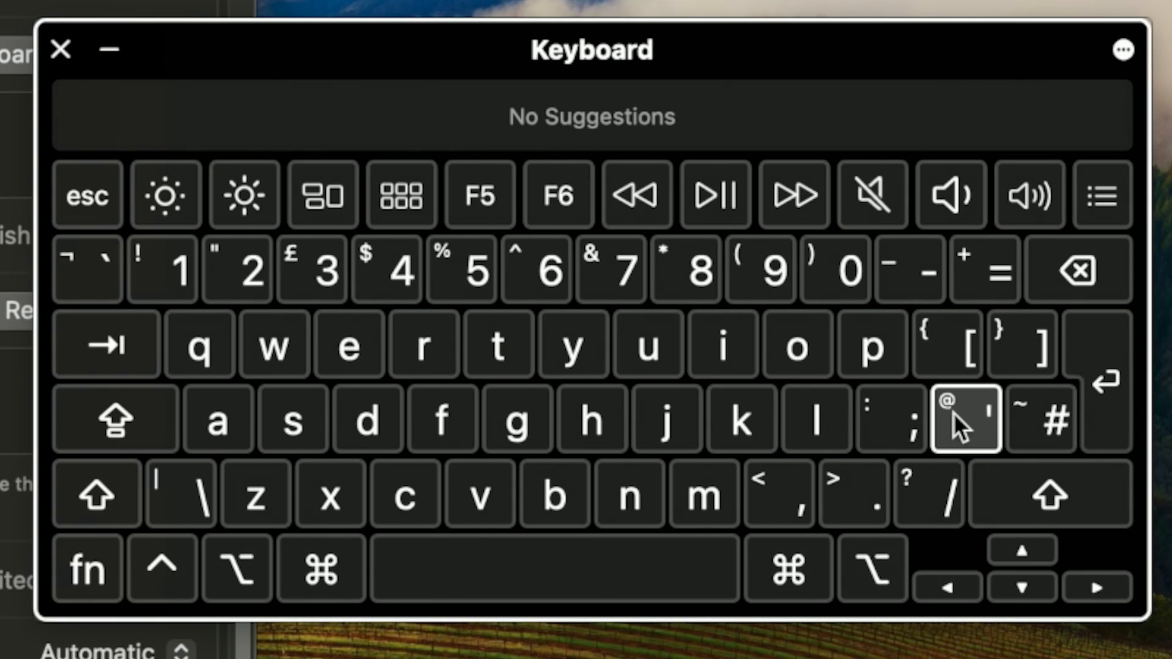
pyautogui.moveTo(1076, 396)
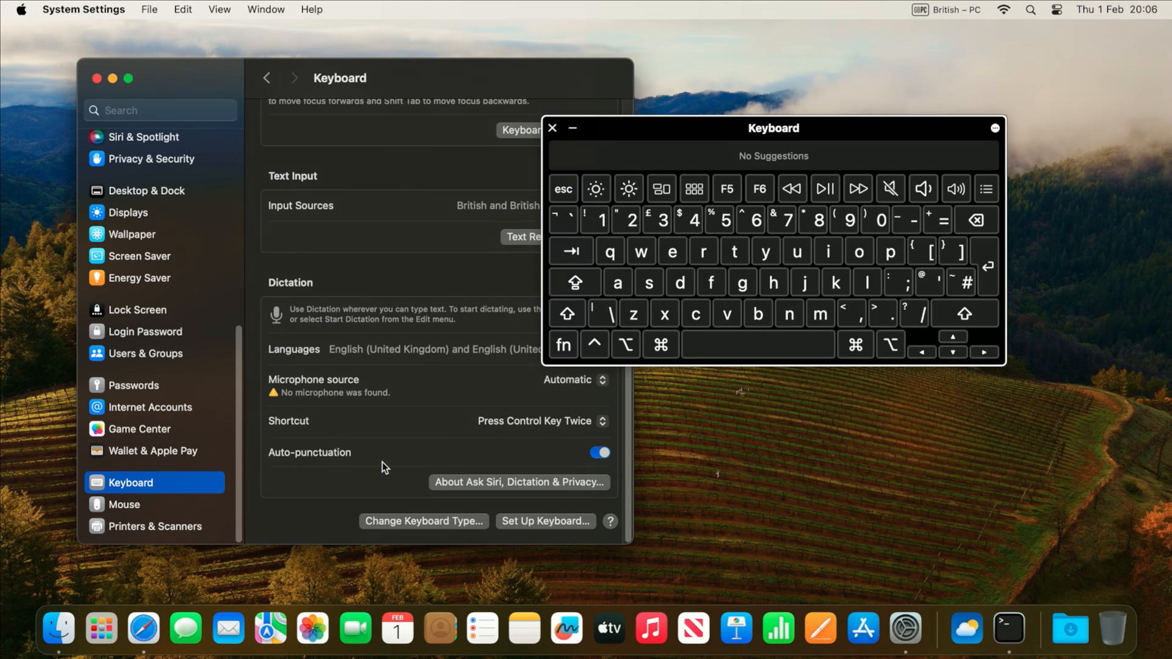
pyautogui.moveTo(784, 486)
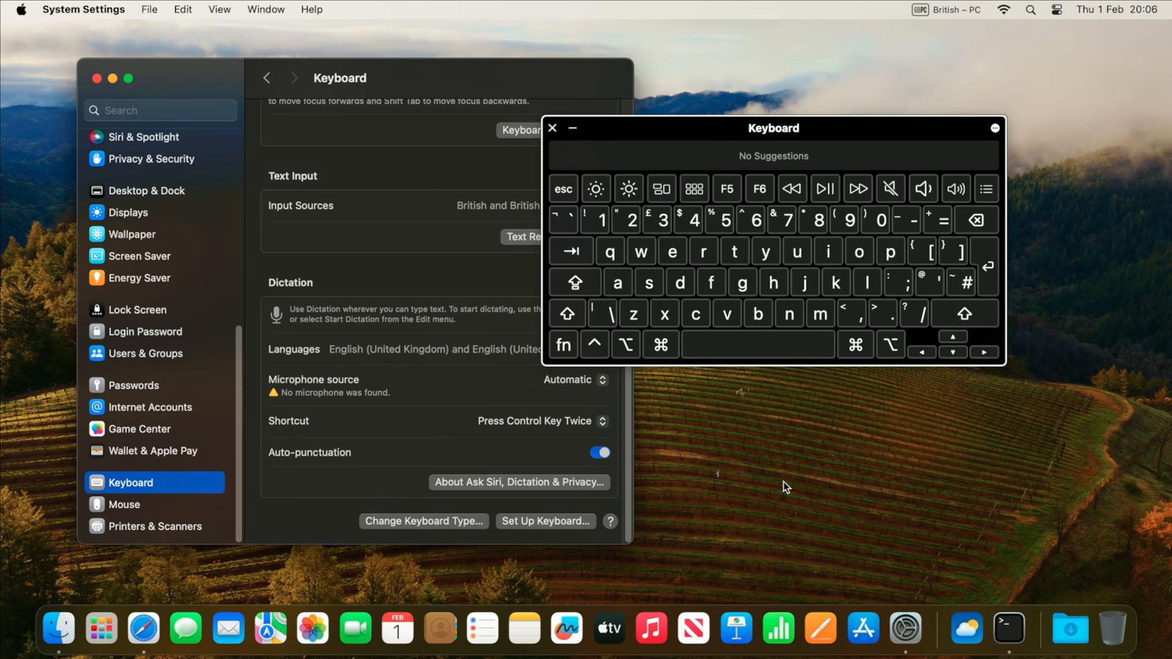